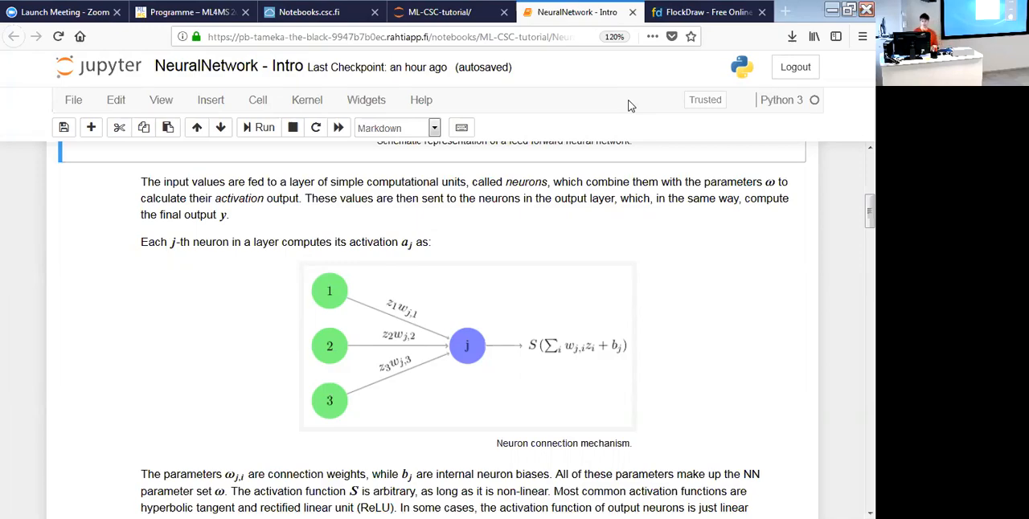
Scroll down through the NeuralNetwork - Intro notebook after setting the Model noise to 0.9.
scroll(down, 3)
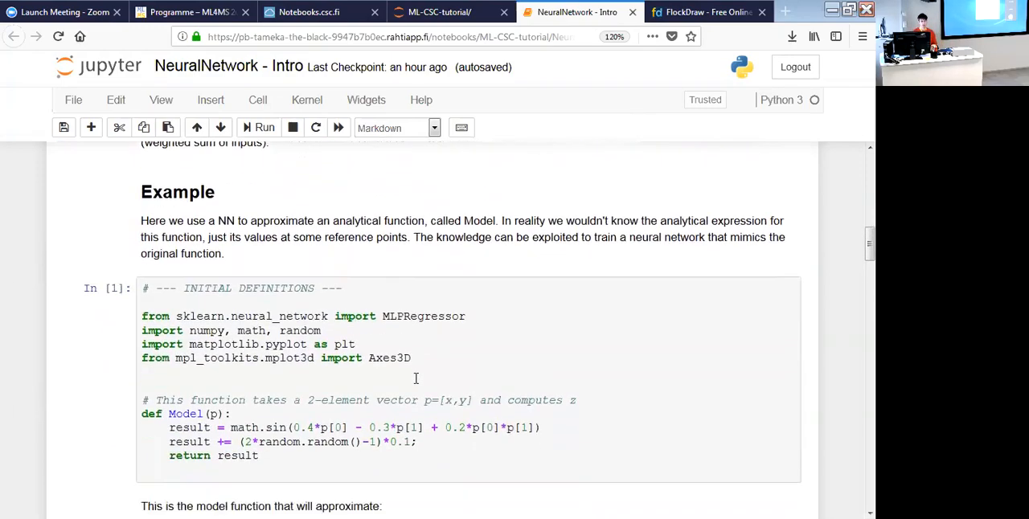
scroll(down, 3)
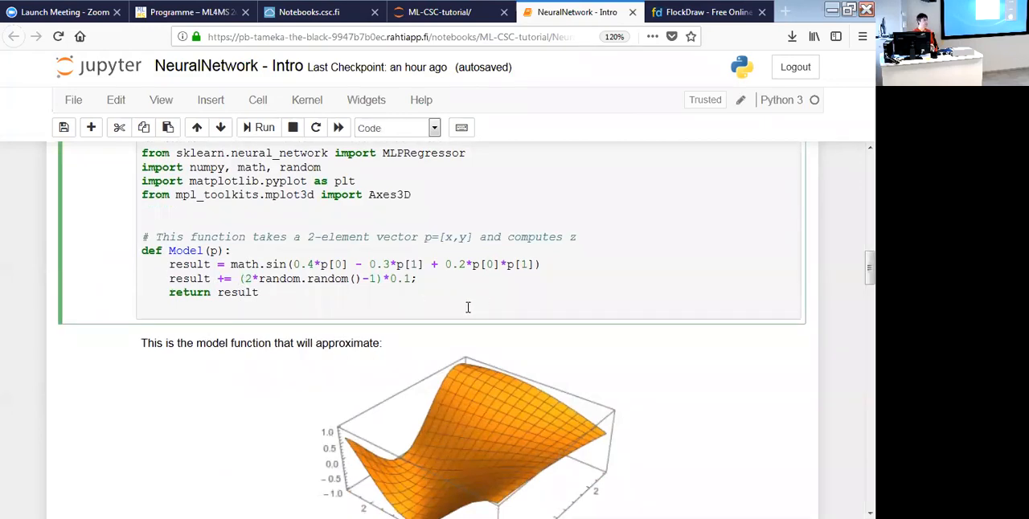
mouse_move(409, 244)
text(9)
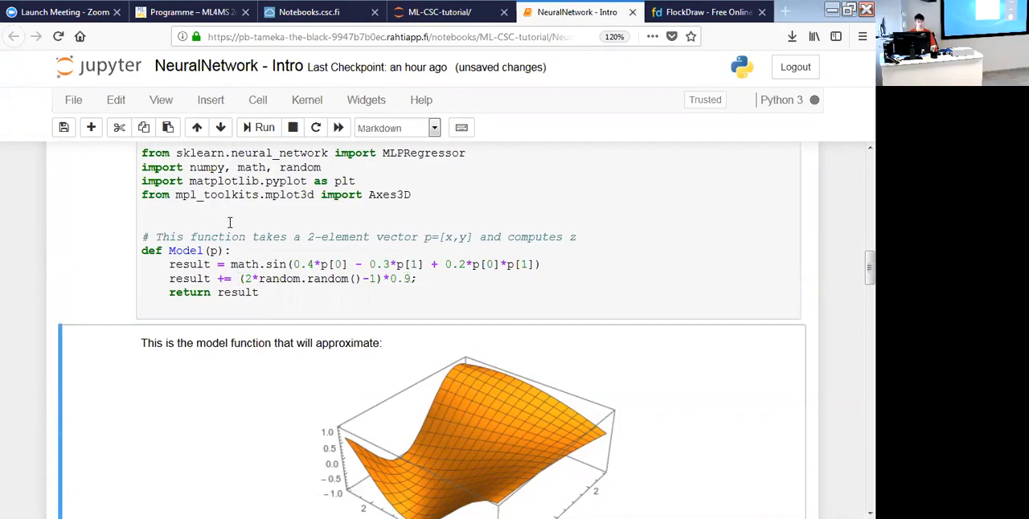
scroll(down, 3)
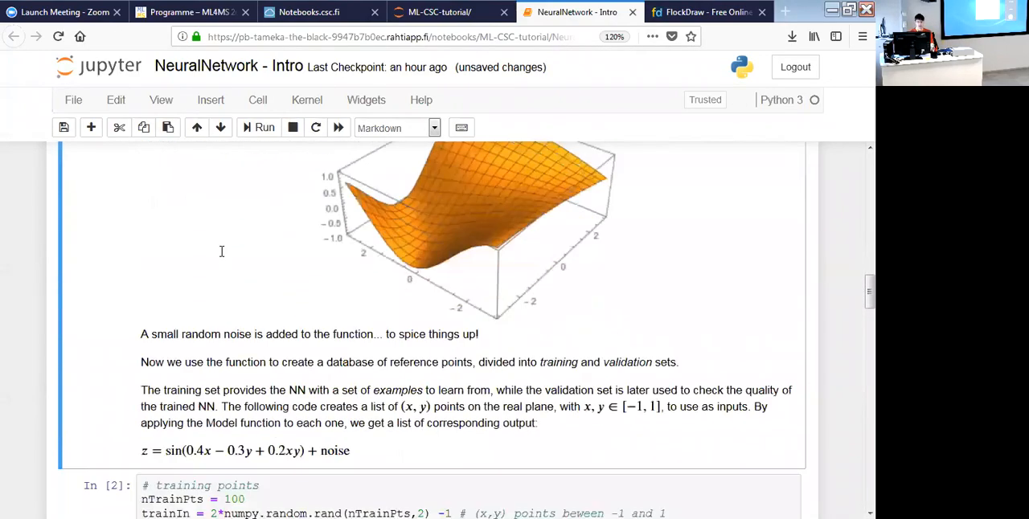
scroll(down, 3)
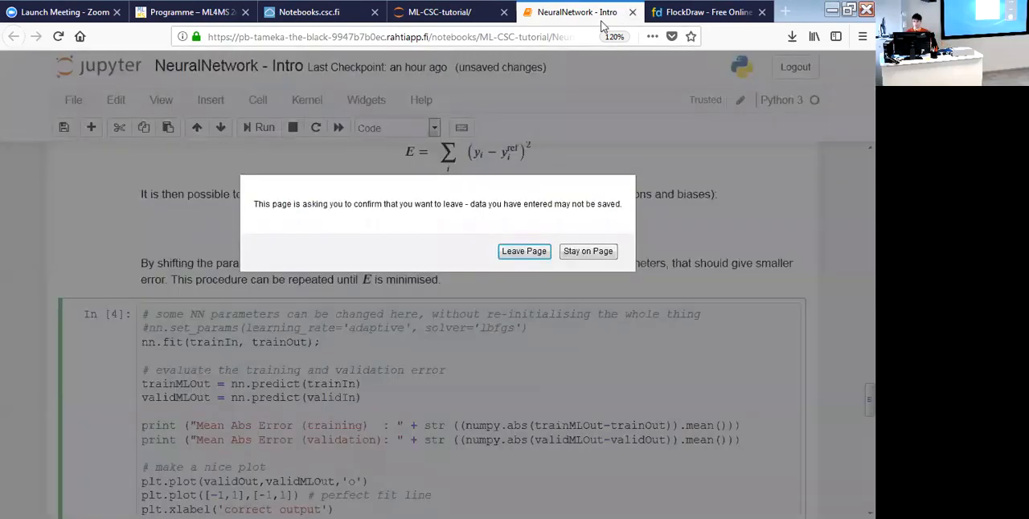
Confirm Leave Page without saving and scroll the ML-CSC-tutorial file tree.
click(524, 250)
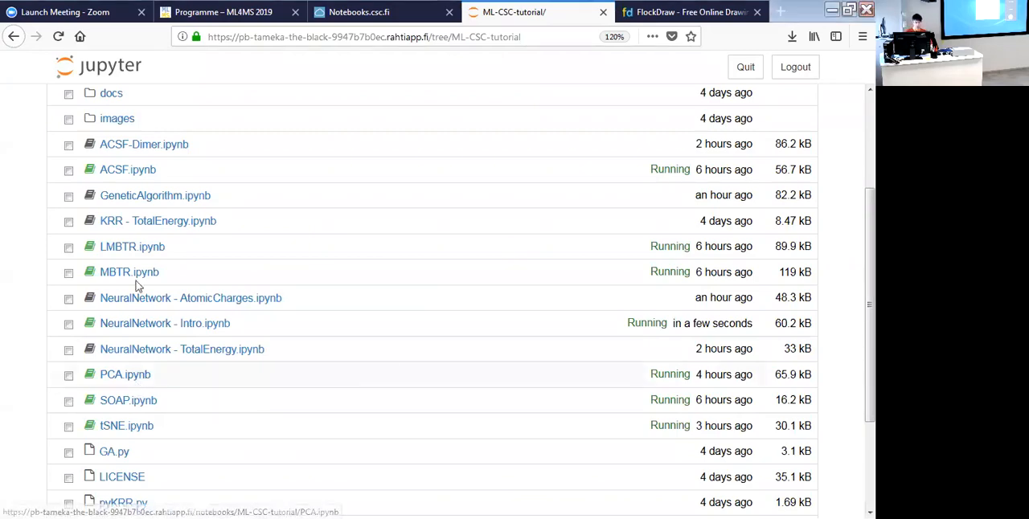
scroll(down, 3)
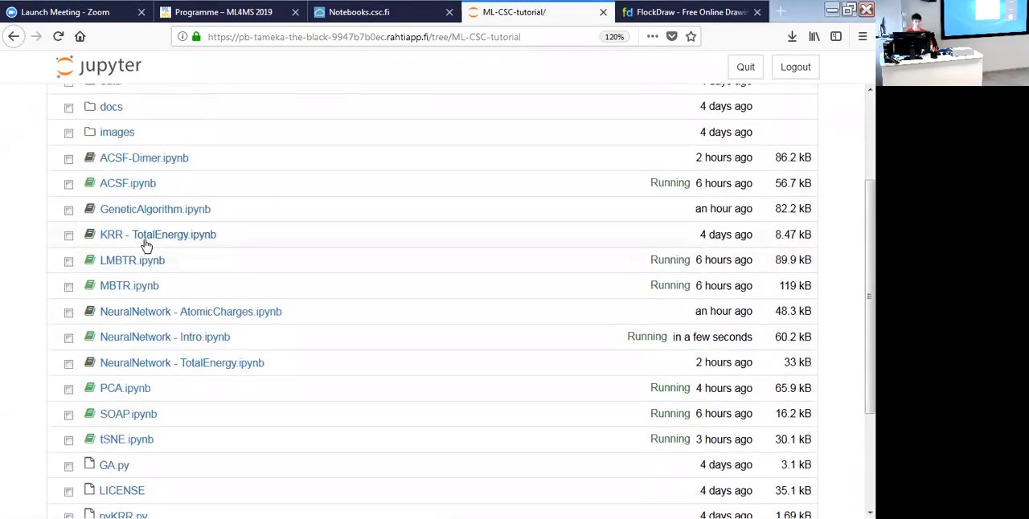
mouse_move(148, 244)
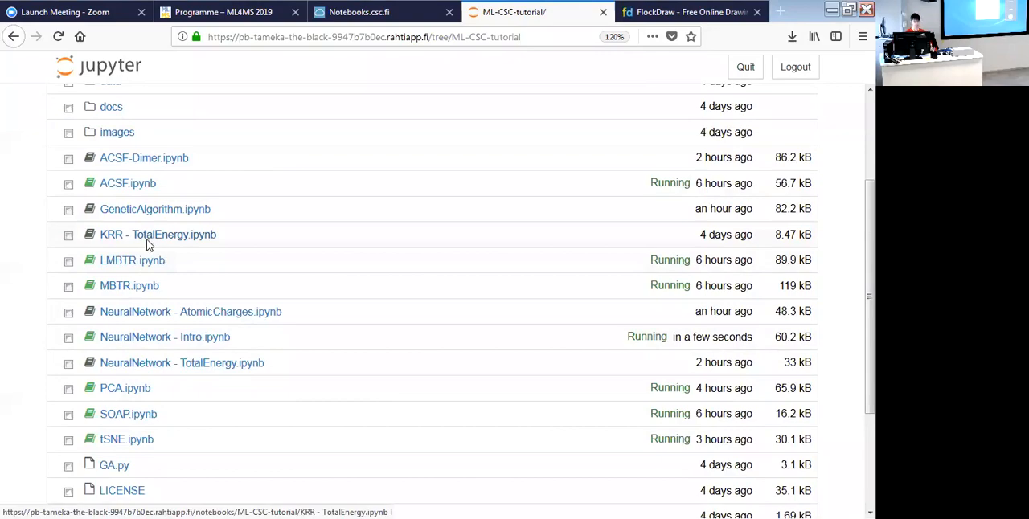
Open KRR - TotalEnergy.ipynb from the file tree.
click(158, 235)
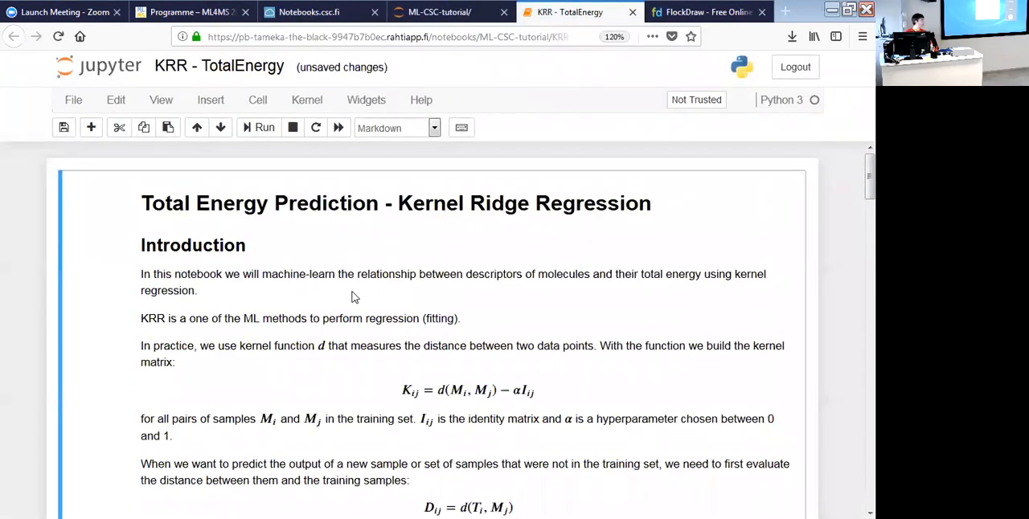
mouse_move(360, 303)
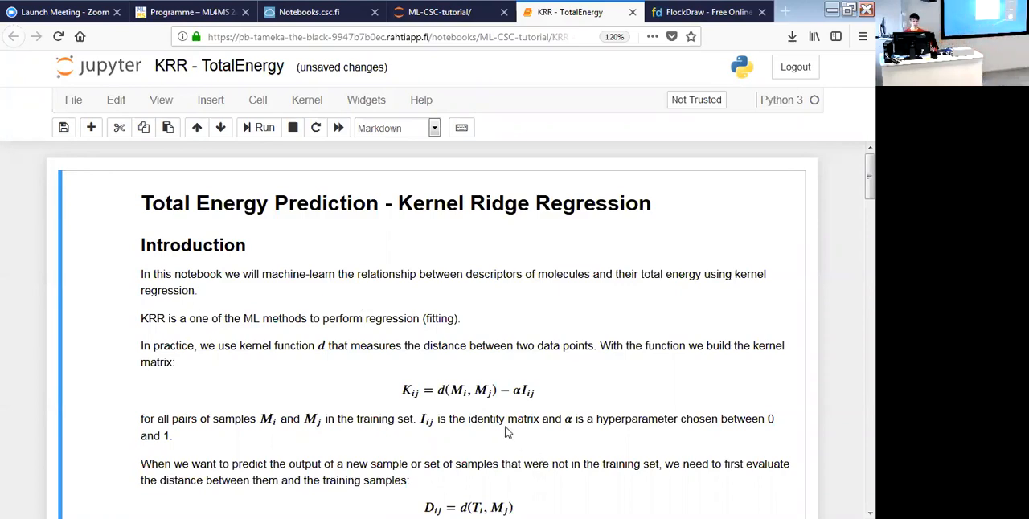
Zoom the page to 150% and scroll to the kernel matrix and distance formulas.
key(ctrl+plus)
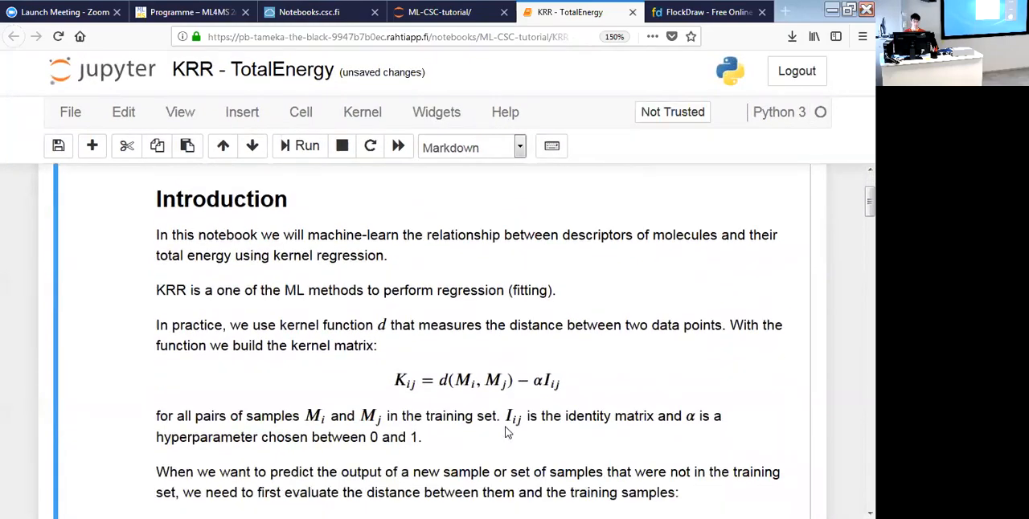
scroll(down, 3)
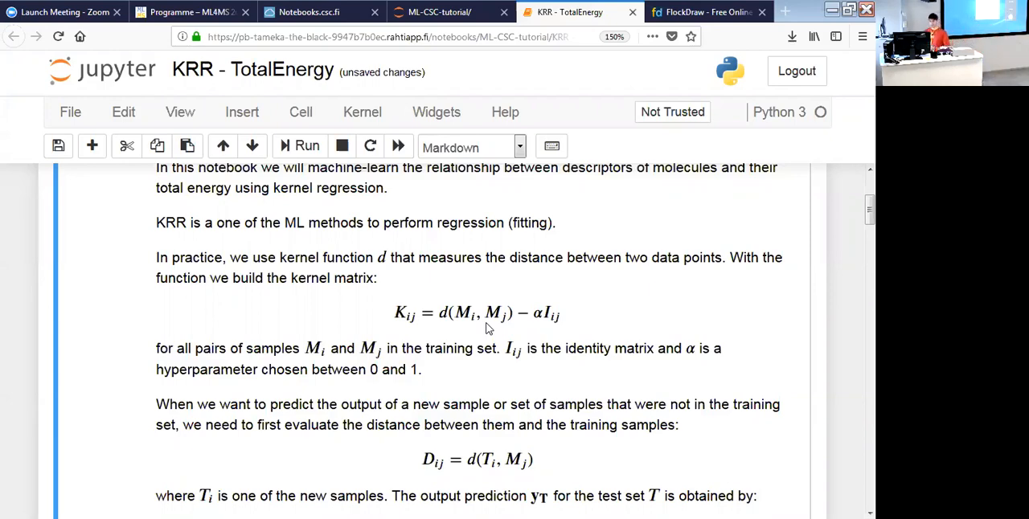
mouse_move(498, 333)
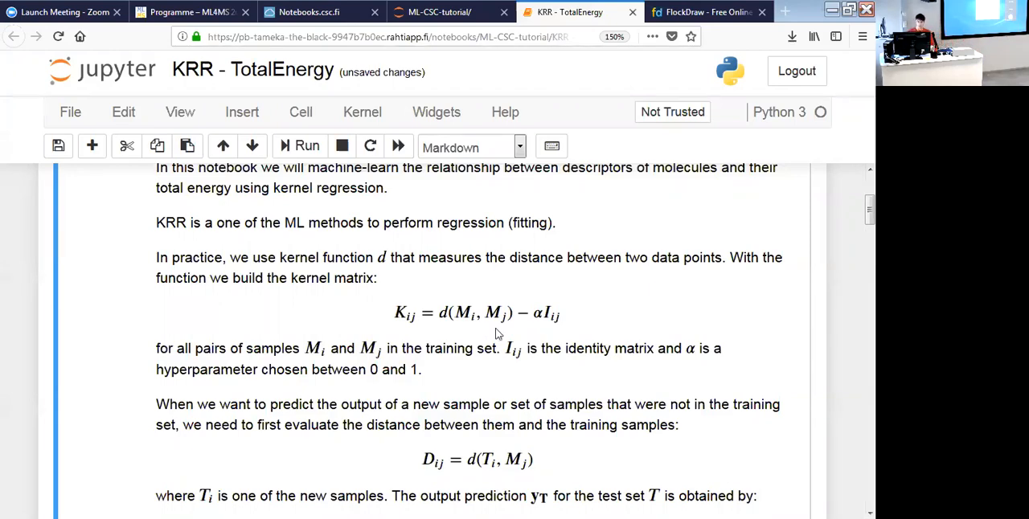
mouse_move(395, 323)
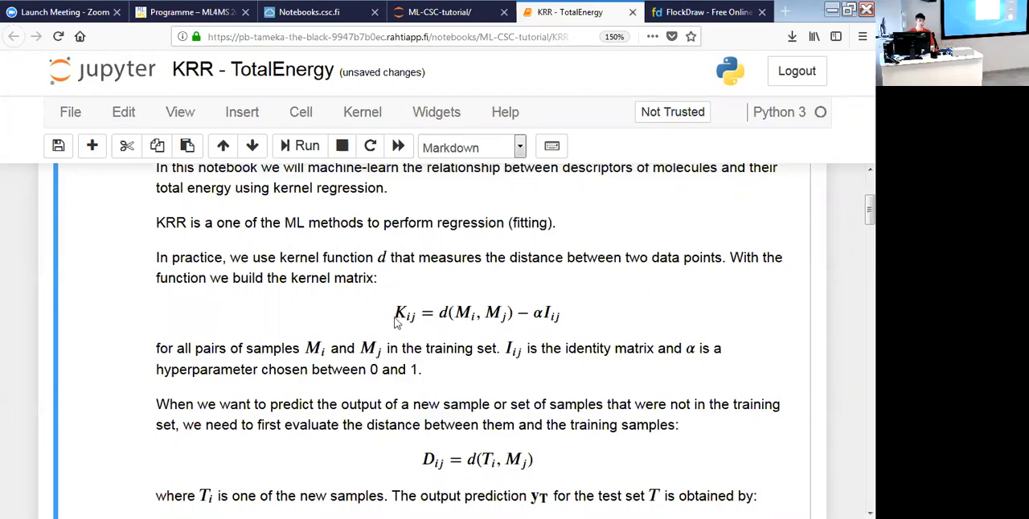
mouse_move(466, 326)
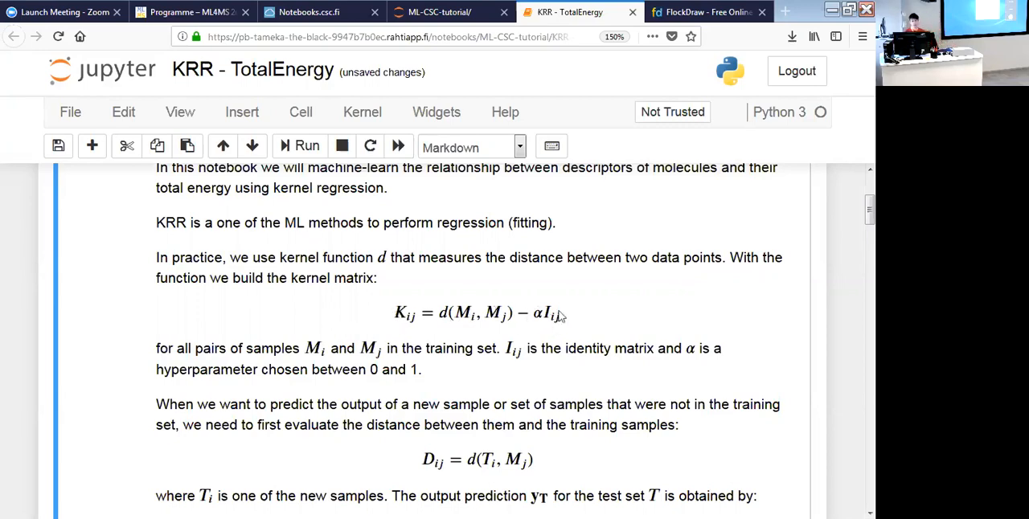
mouse_move(576, 326)
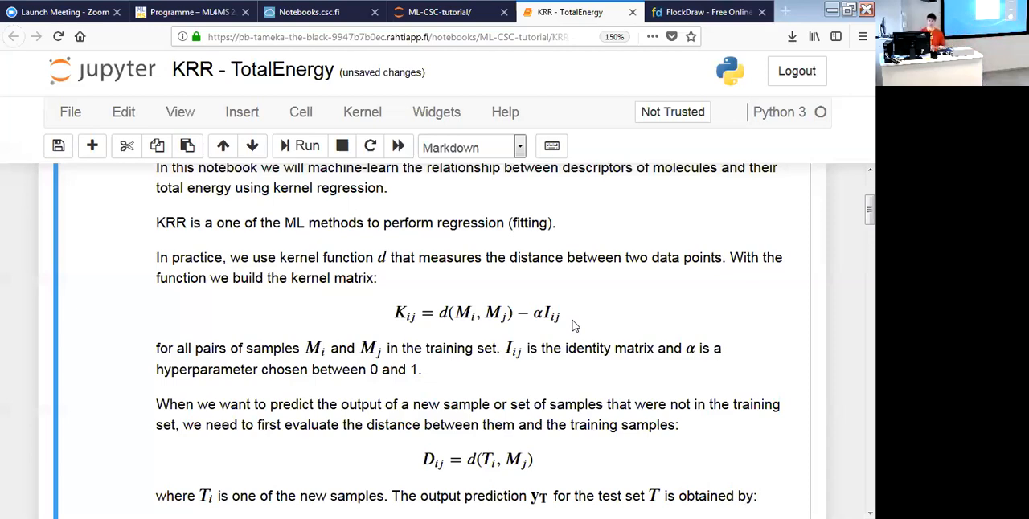
mouse_move(328, 353)
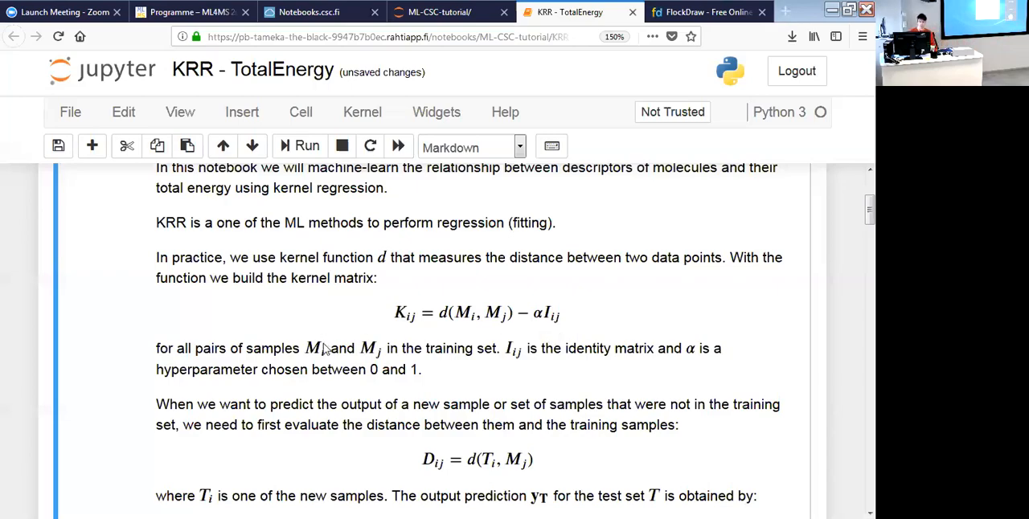
scroll(down, 3)
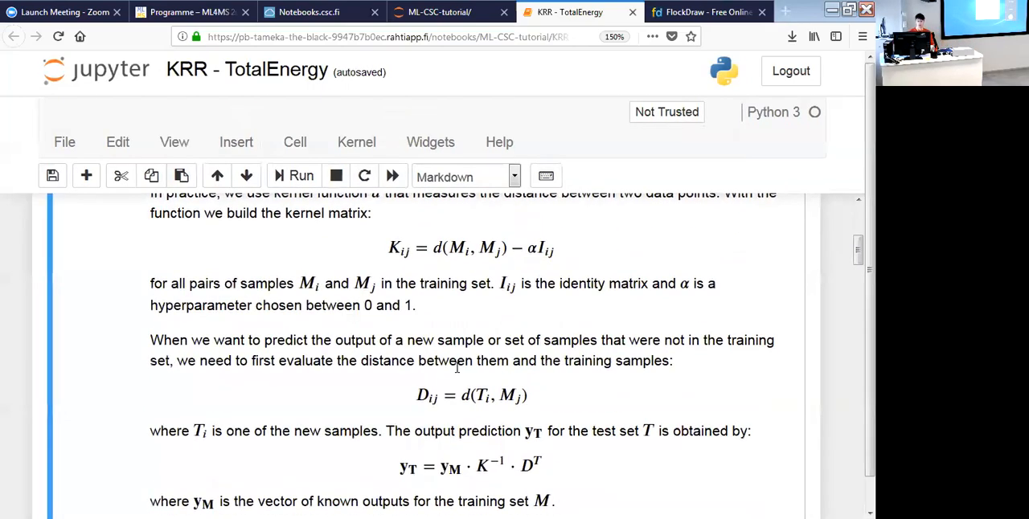
scroll(down, 3)
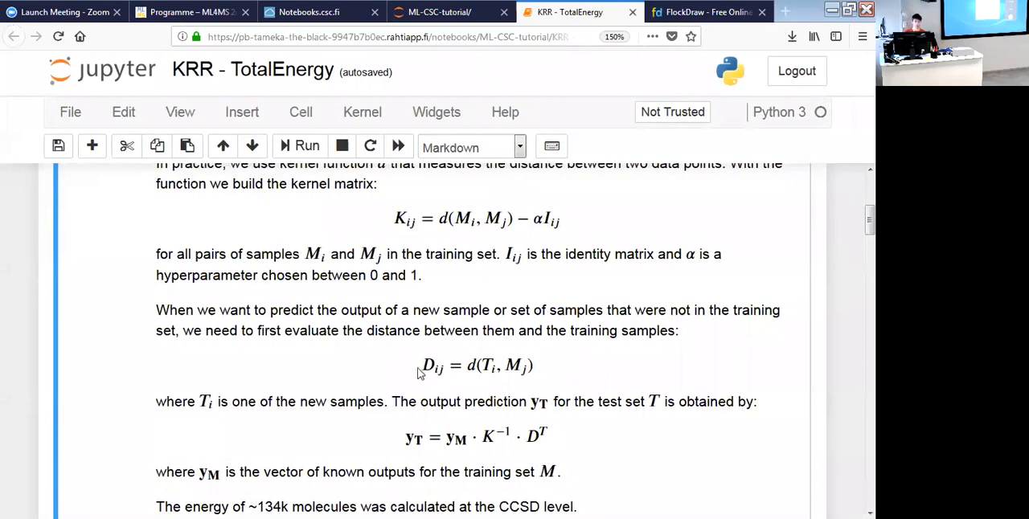
mouse_move(505, 379)
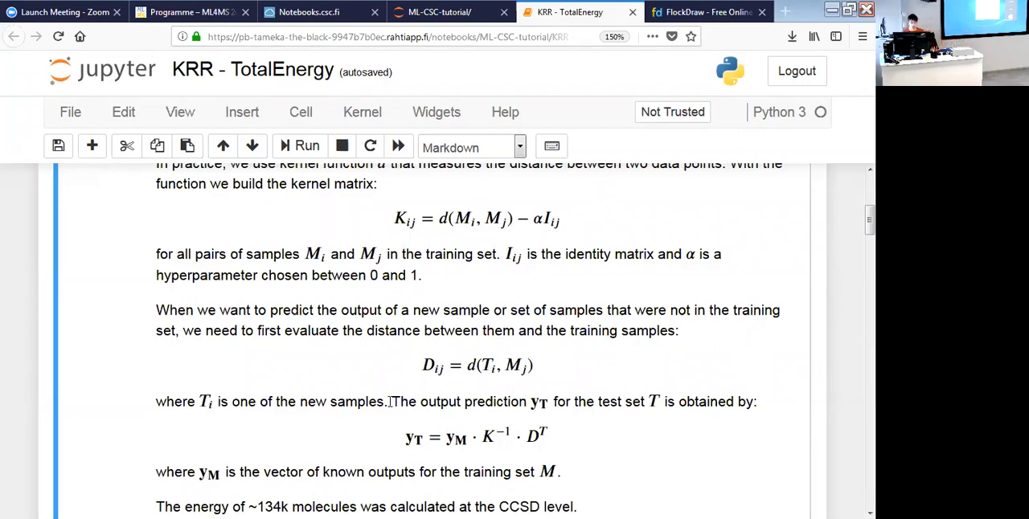
scroll(down, 3)
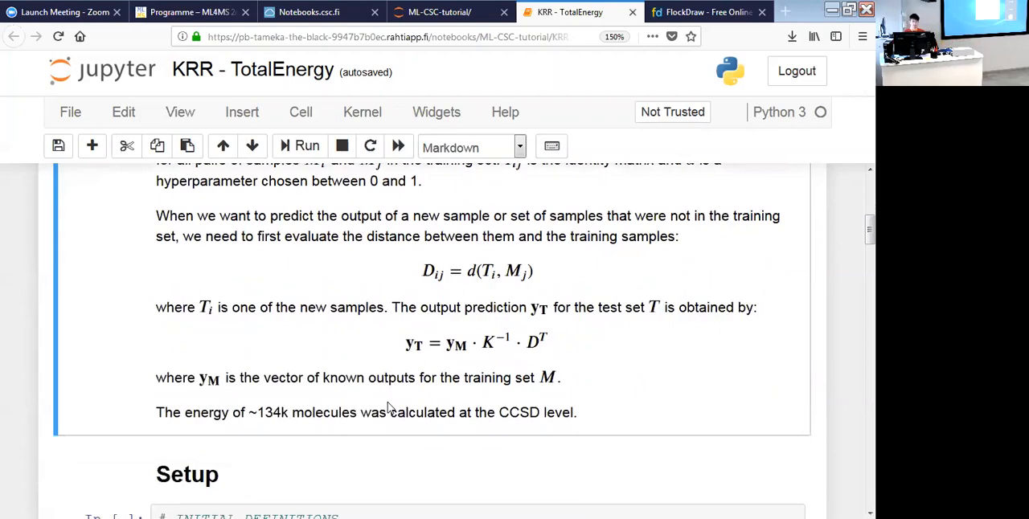
mouse_move(466, 360)
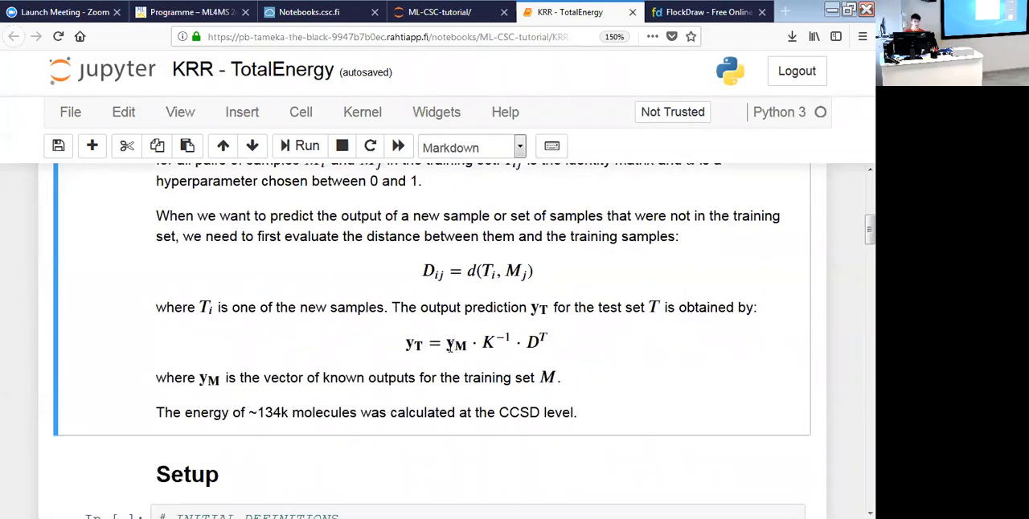
double_click(457, 343)
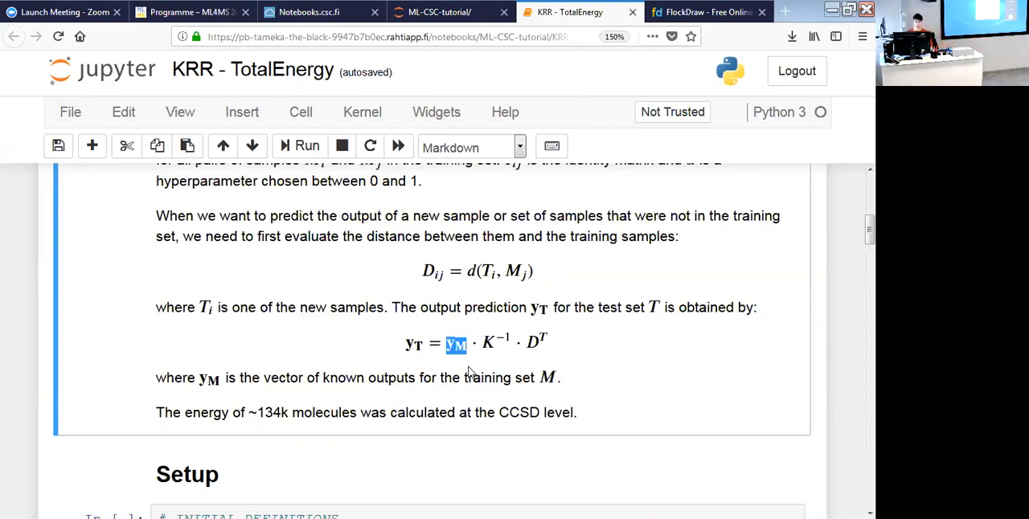
mouse_move(408, 354)
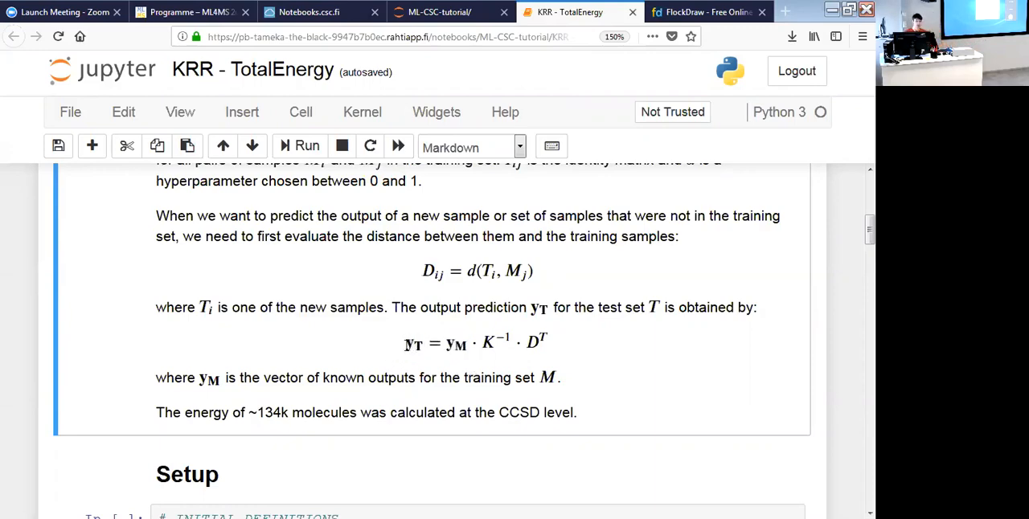
double_click(411, 344)
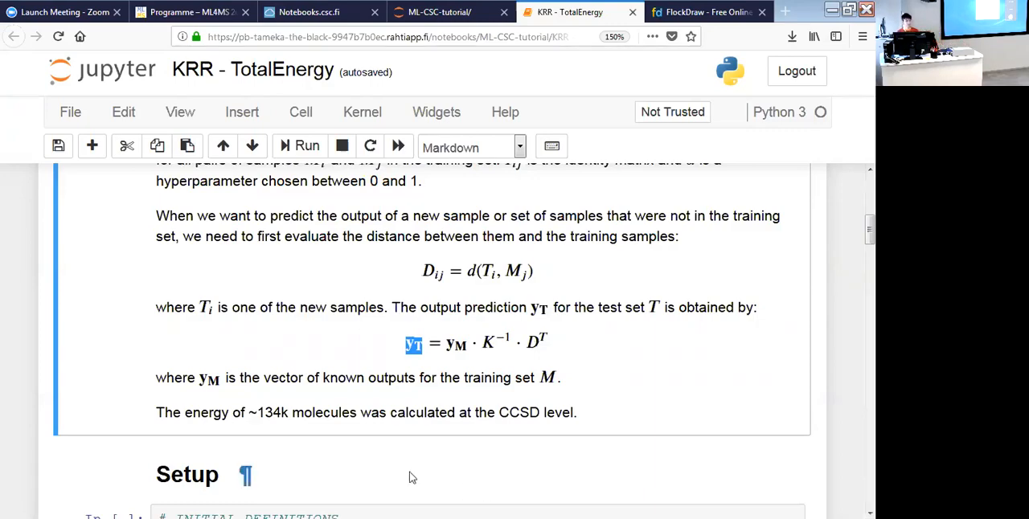
Scroll past the soap.mean descriptor output down to the data loading cell.
scroll(down, 3)
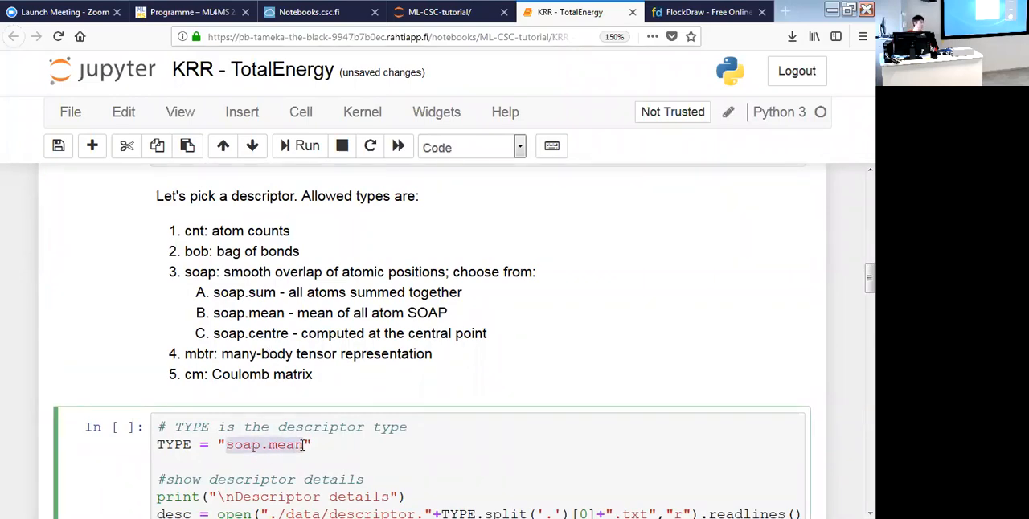
scroll(down, 3)
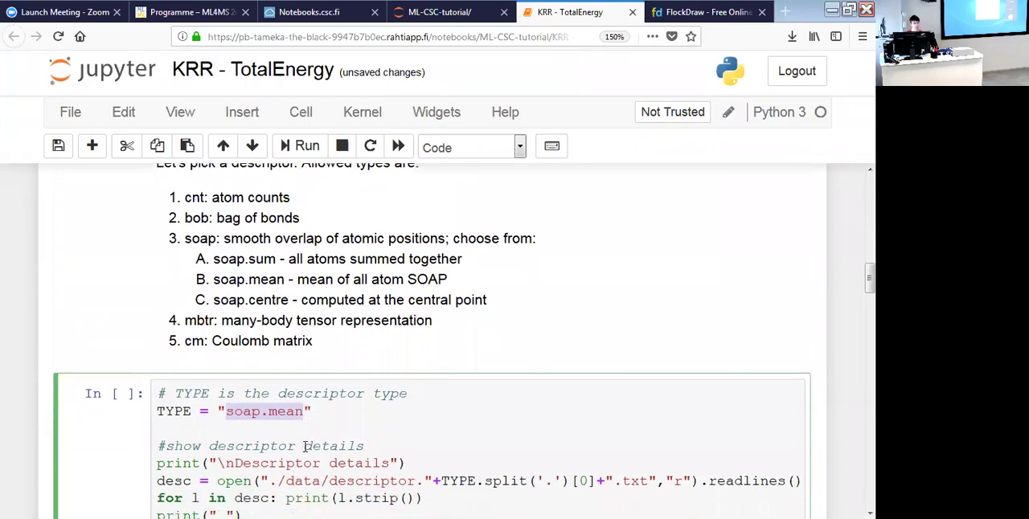
scroll(down, 3)
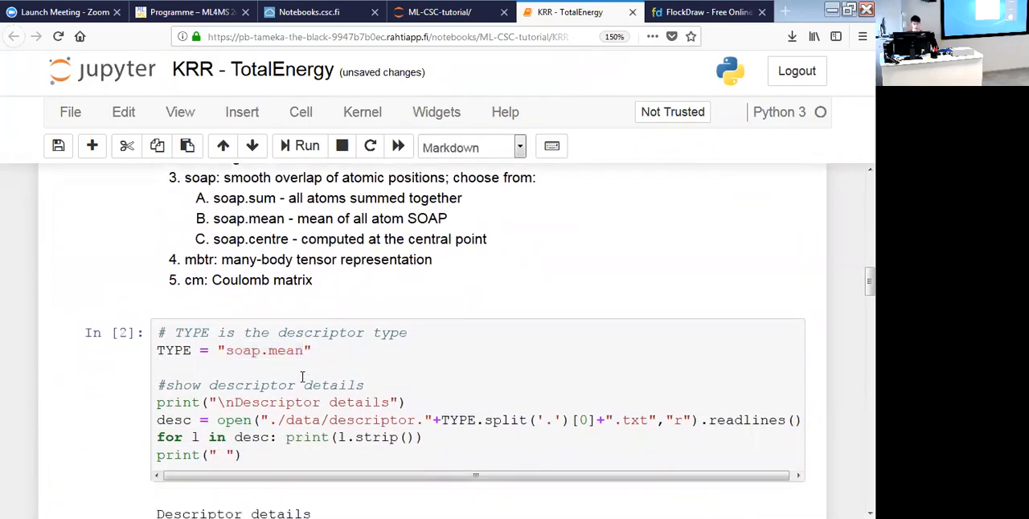
scroll(down, 3)
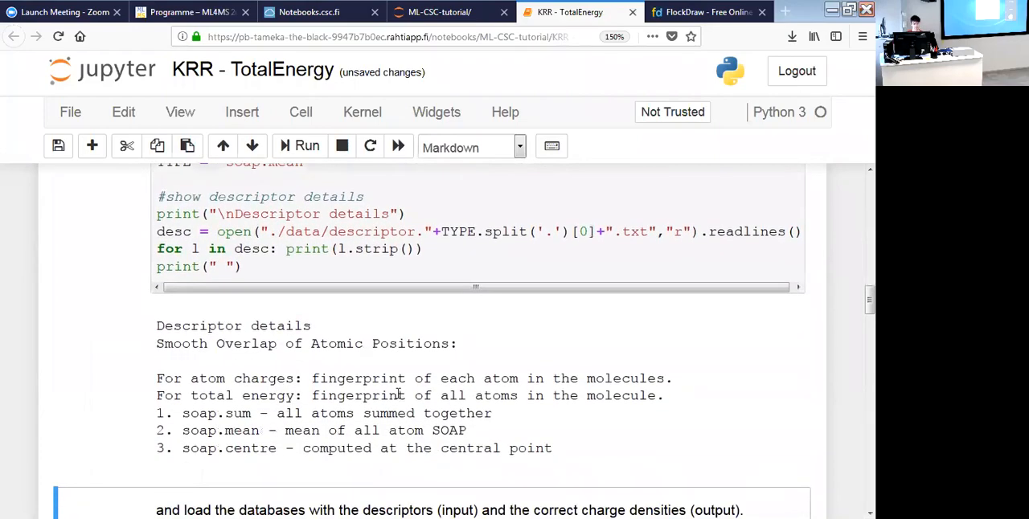
scroll(down, 3)
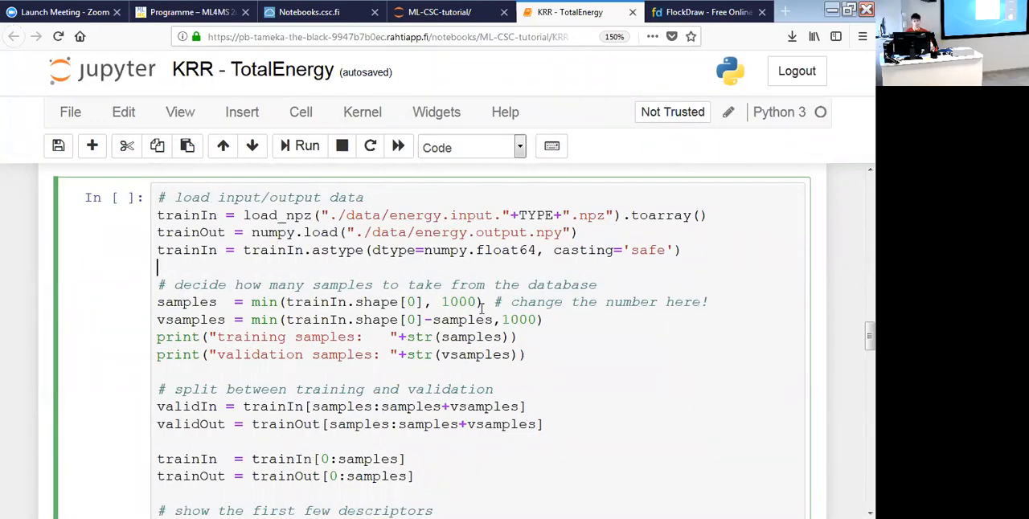
Run data loading to get 1000 training and 1000 validation samples, then reach the Training section.
double_click(456, 302)
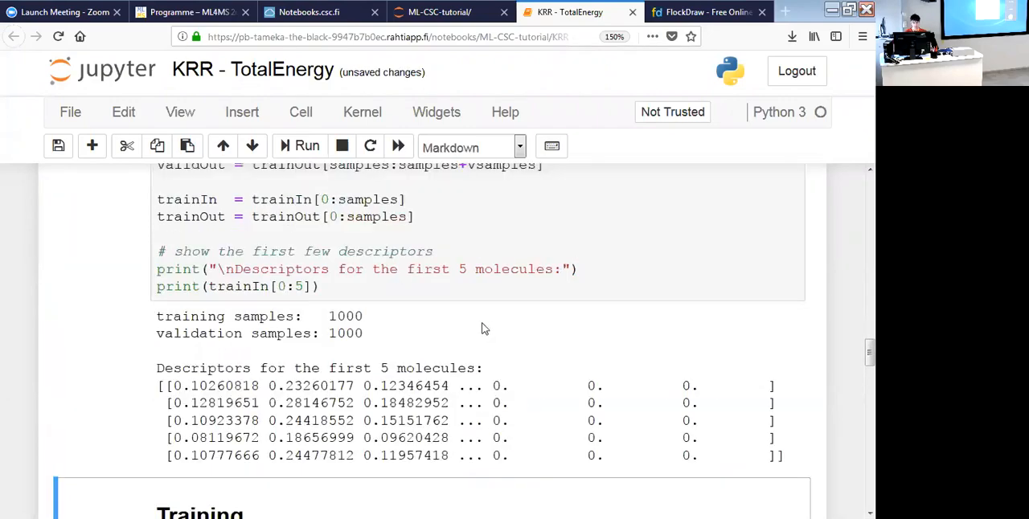
mouse_move(367, 326)
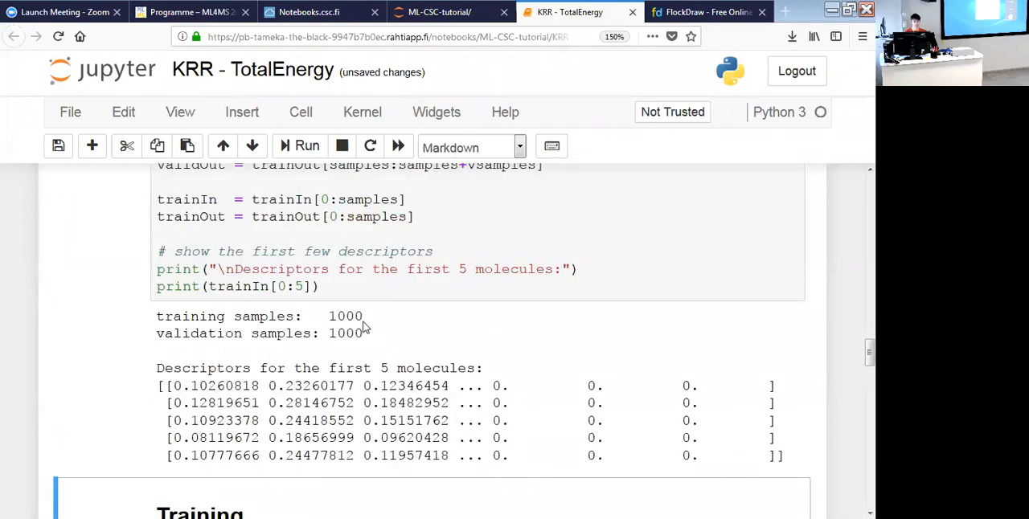
double_click(201, 385)
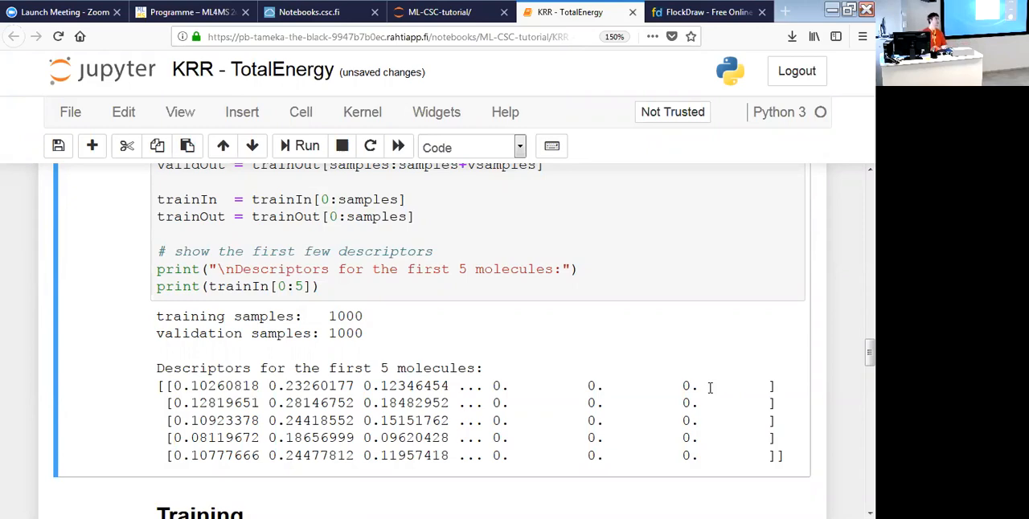
mouse_move(746, 404)
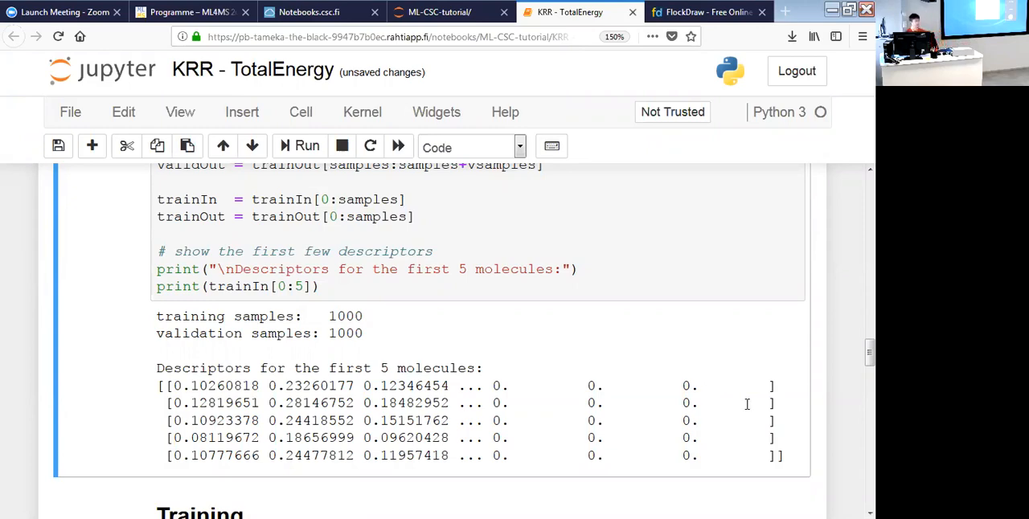
mouse_move(534, 363)
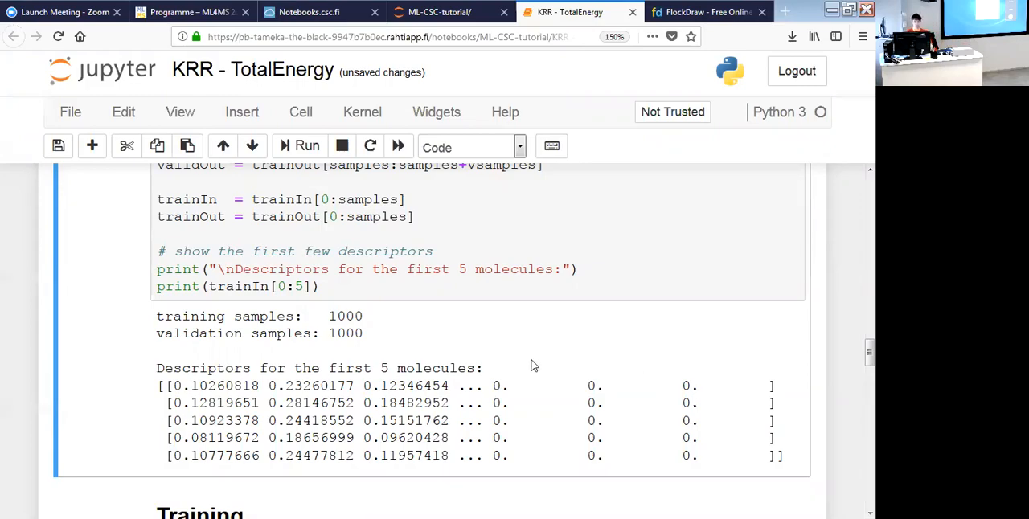
scroll(down, 3)
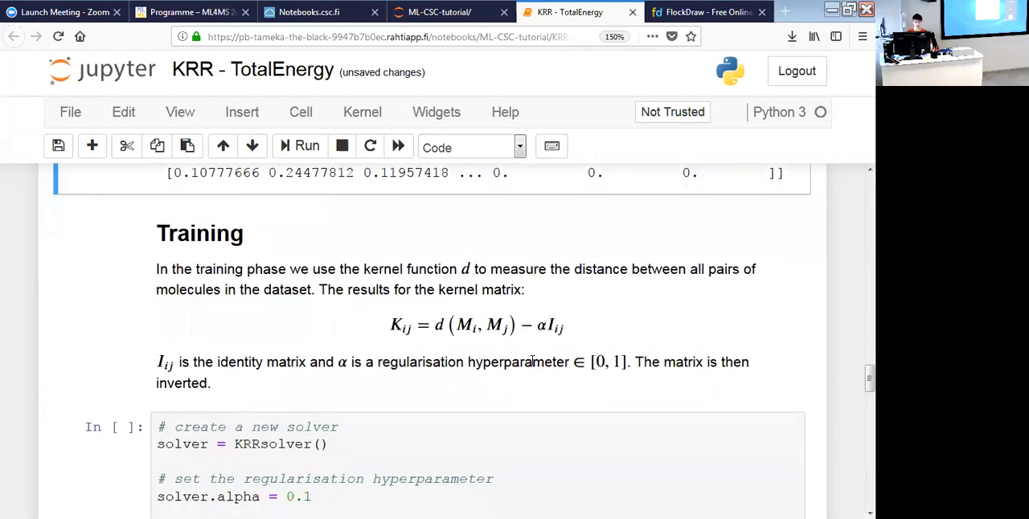
Switch to the ML-CSC-tutorial file listing tab.
scroll(down, 3)
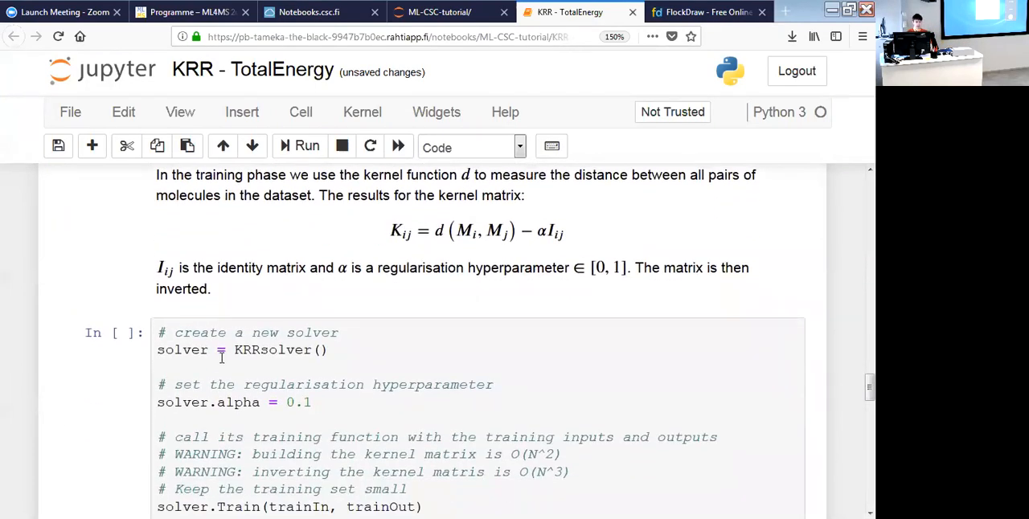
double_click(272, 350)
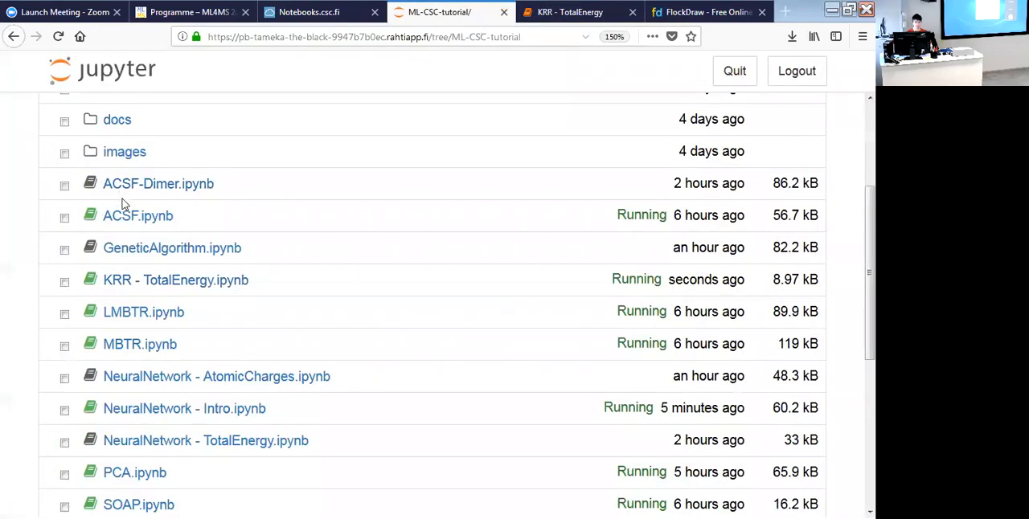
Read through the Train function in pyKRR.py and return to the KRR - TotalEnergy tab.
scroll(down, 3)
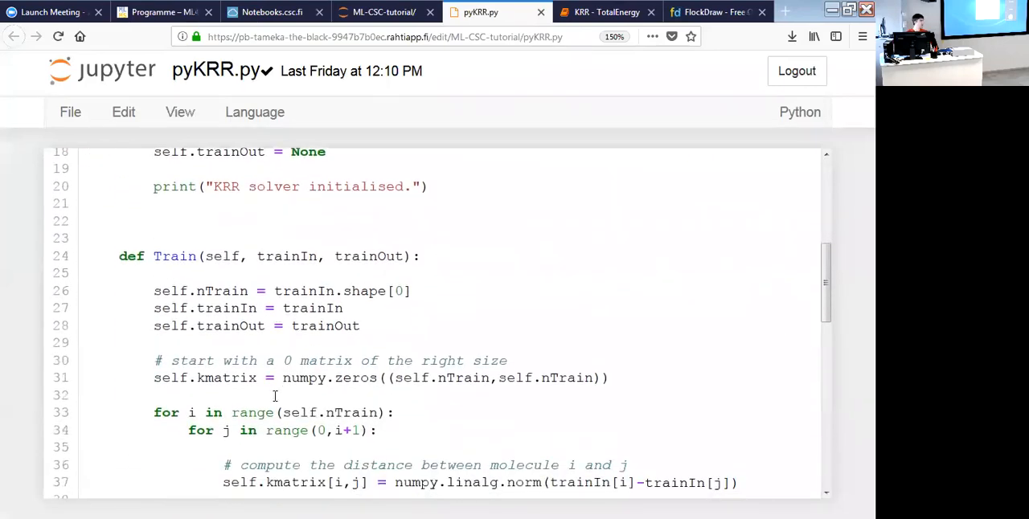
scroll(down, 3)
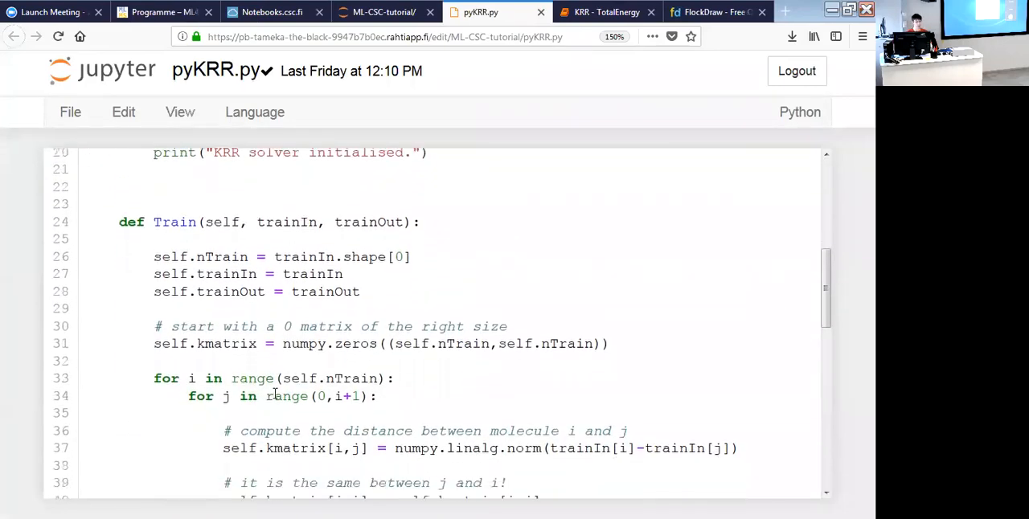
scroll(down, 3)
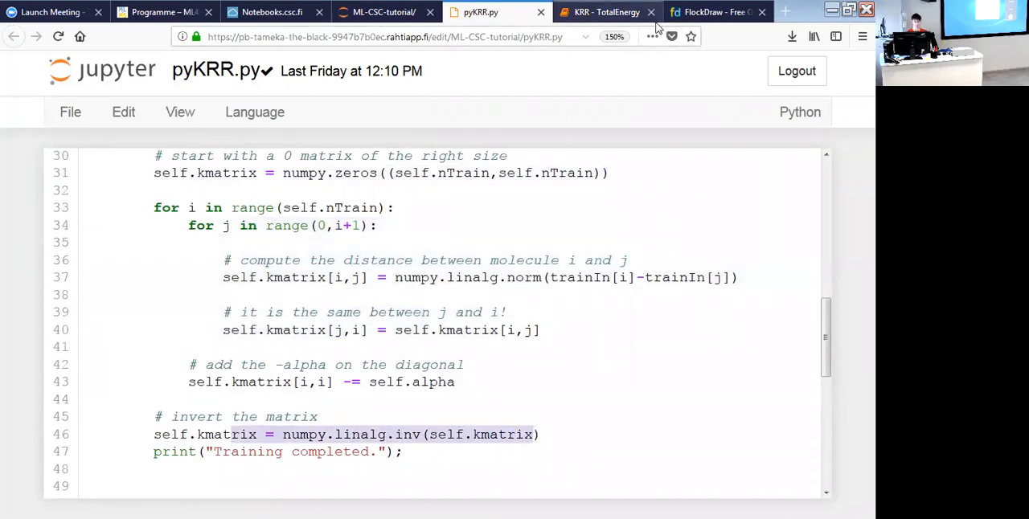
click(611, 11)
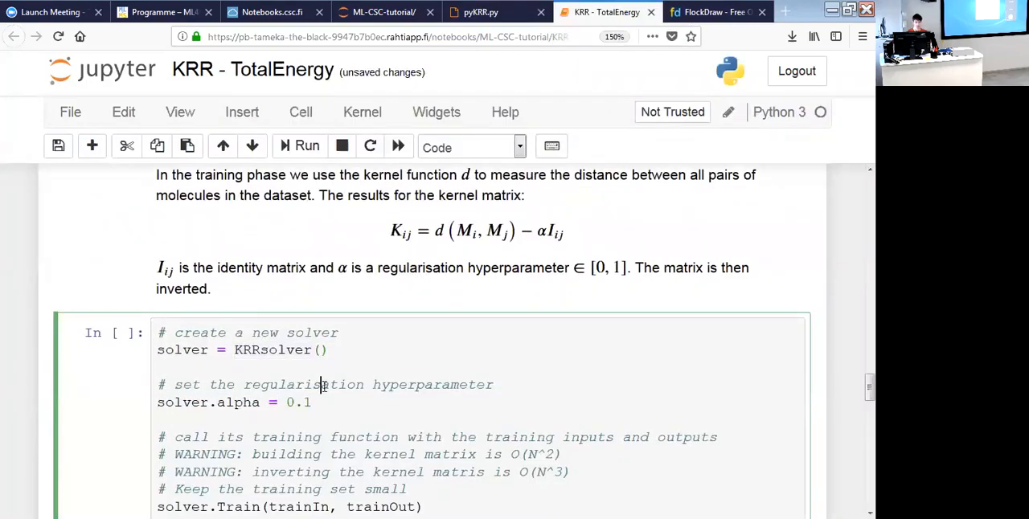
Run the solver training cell with regularisation 0.1 and scroll to the evaluation code.
scroll(down, 3)
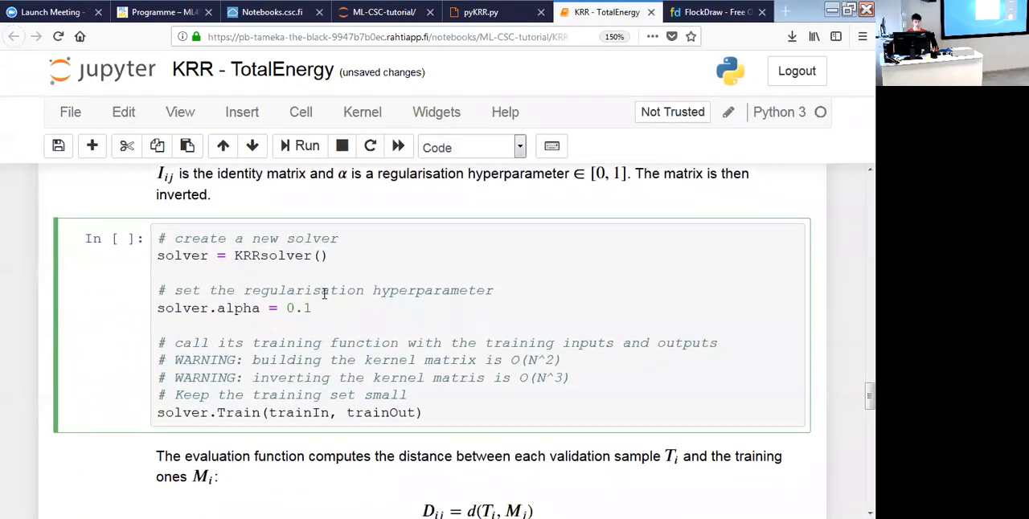
click(299, 144)
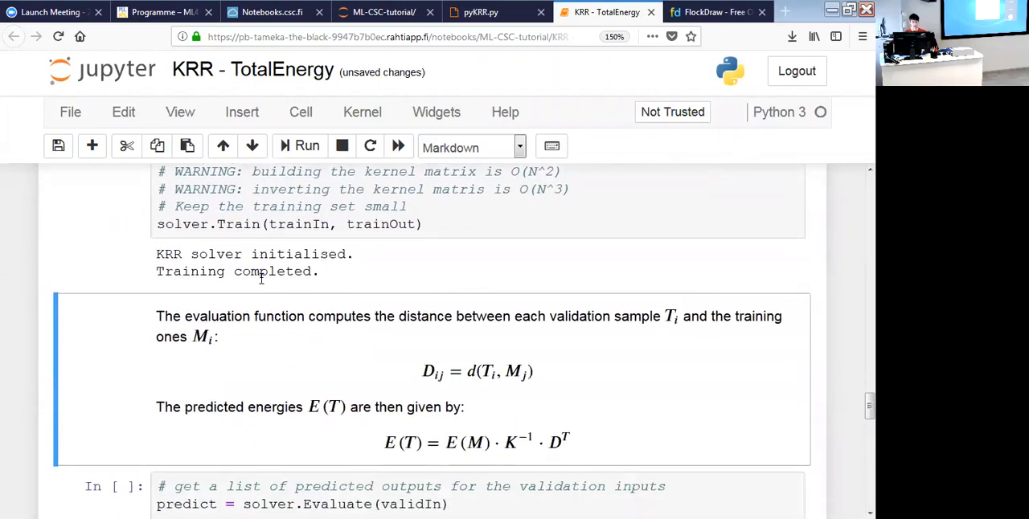
scroll(down, 3)
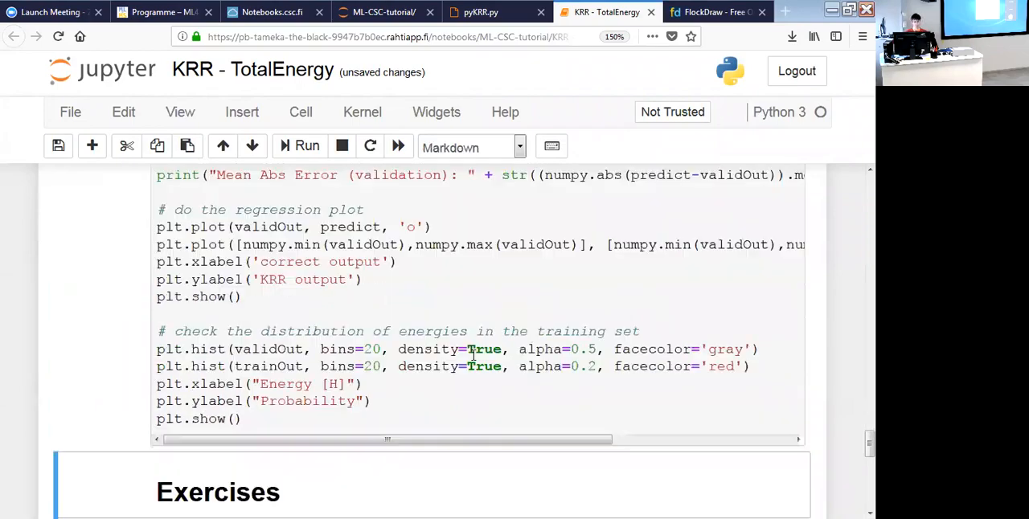
Scroll through the validation MAE of about 32.40 and the regression plot.
scroll(down, 3)
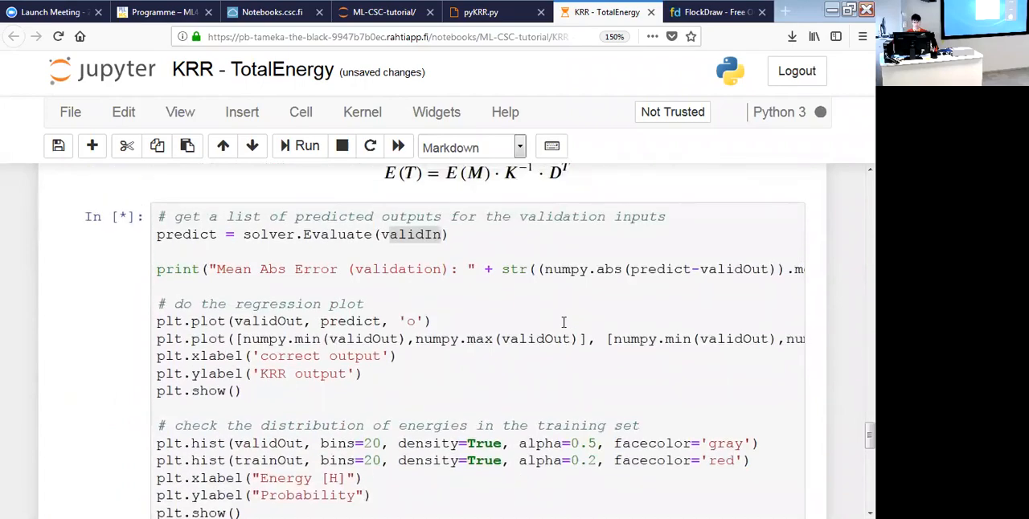
mouse_move(494, 328)
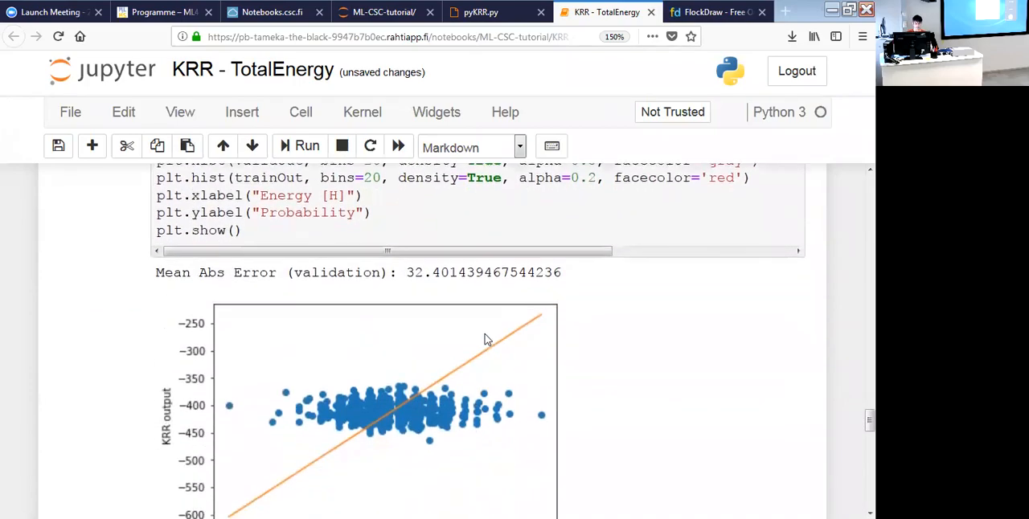
mouse_move(459, 295)
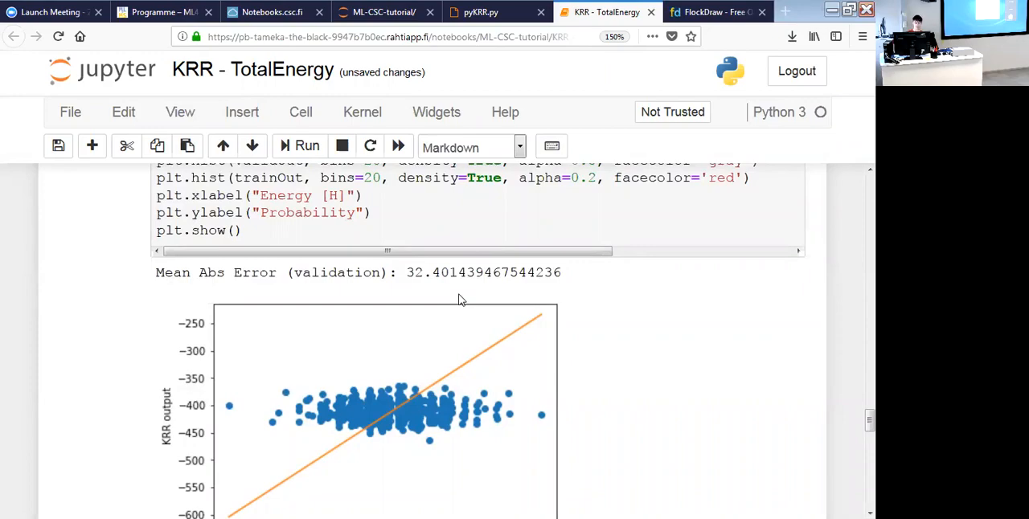
scroll(down, 3)
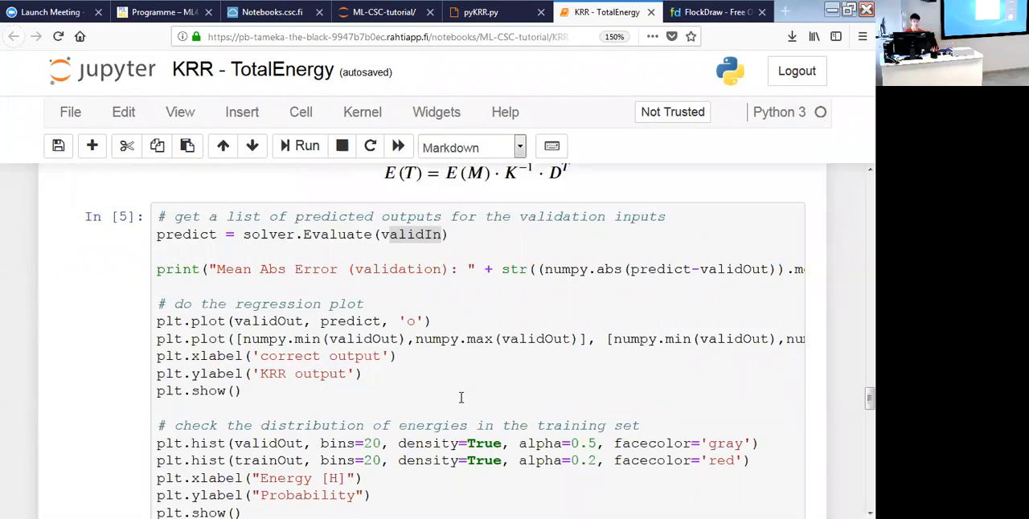
mouse_move(437, 405)
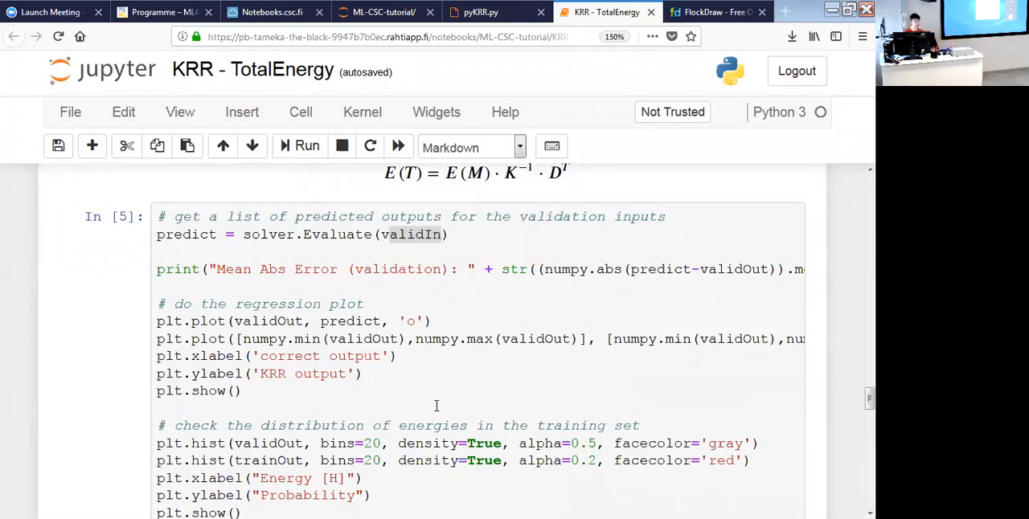
Rerun the cells from the Bag of Bonds descriptor details through training, then run the Evaluate cell.
scroll(up, 3)
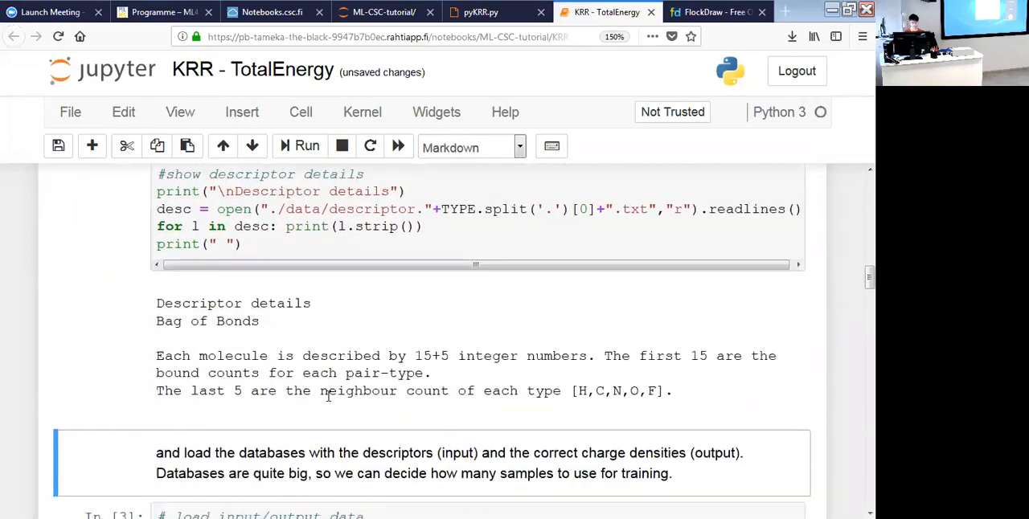
scroll(down, 3)
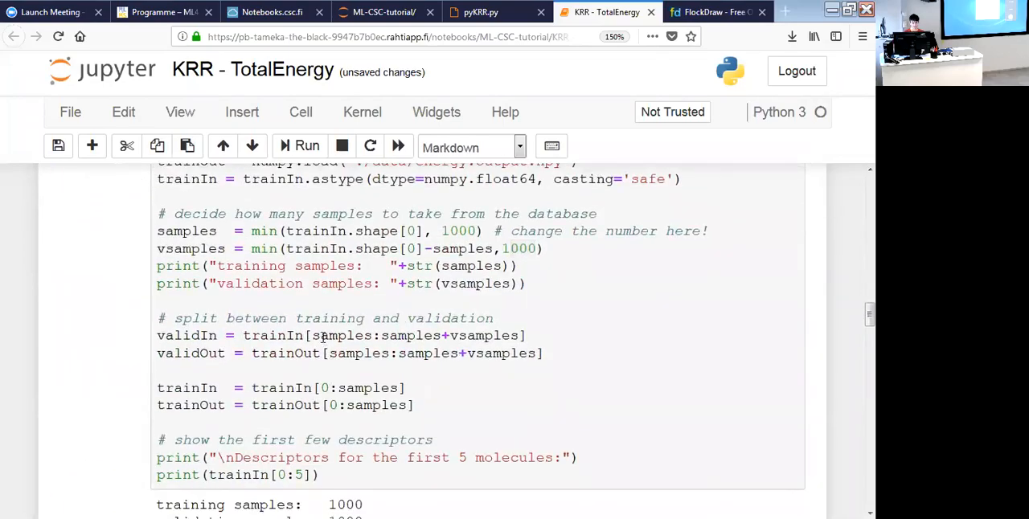
scroll(down, 3)
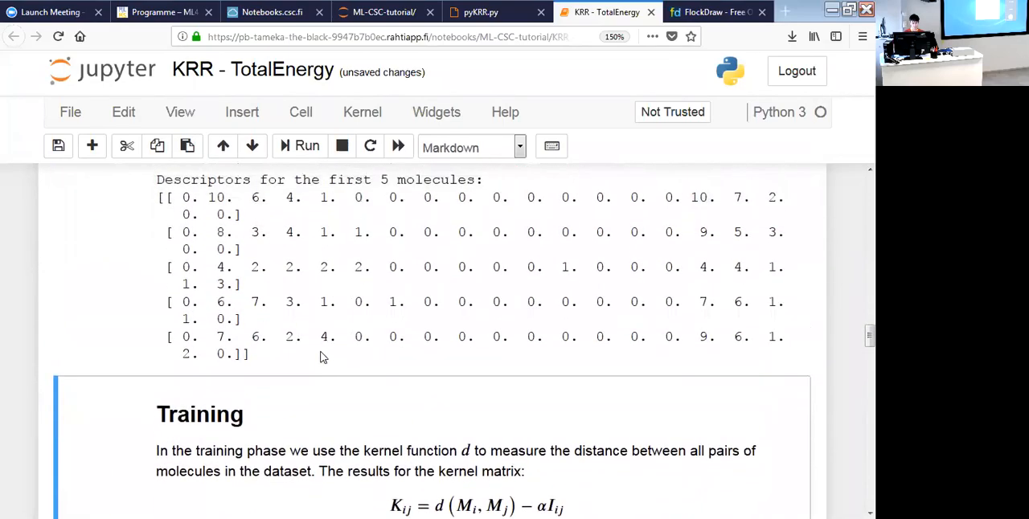
scroll(down, 3)
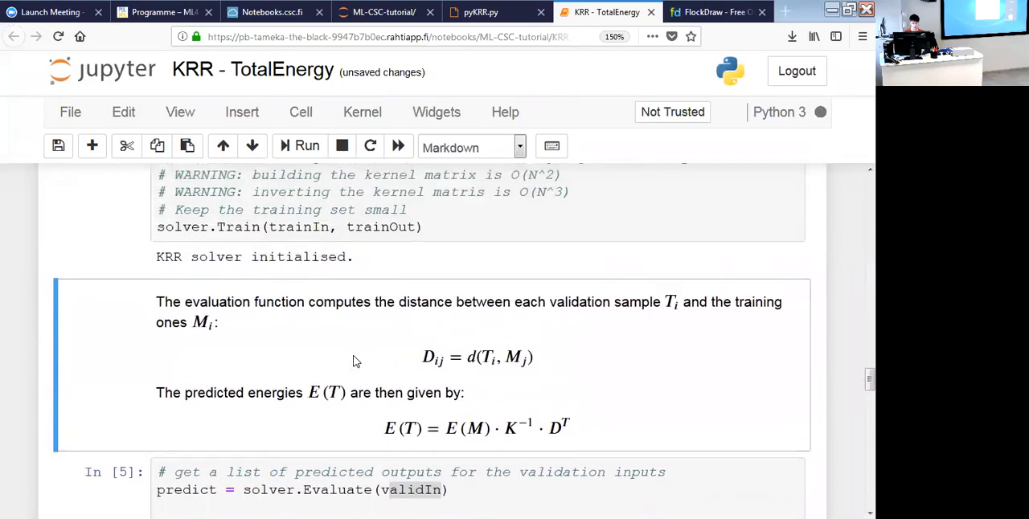
click(299, 147)
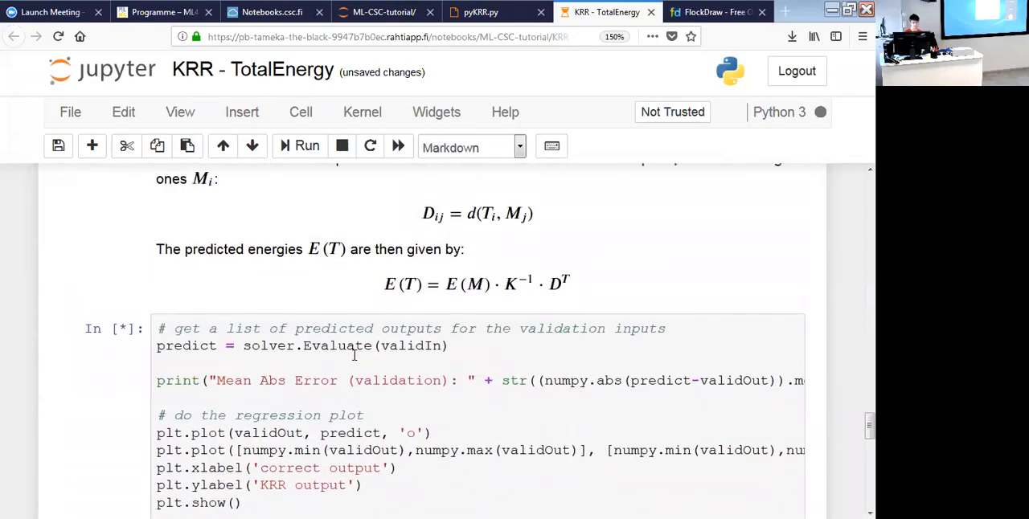
Review the Bag of Bonds regression plot and histogram, validation MAE about 3.097.
scroll(down, 3)
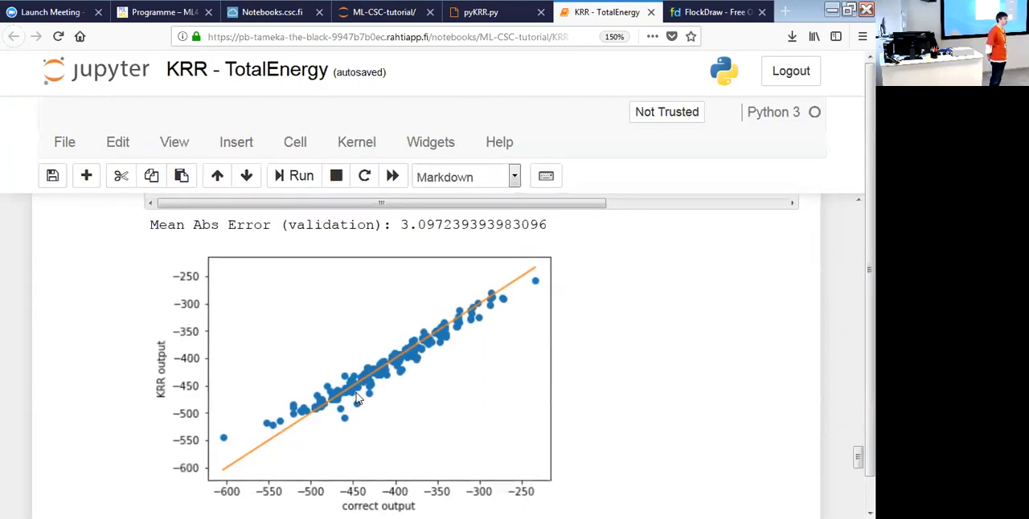
scroll(down, 3)
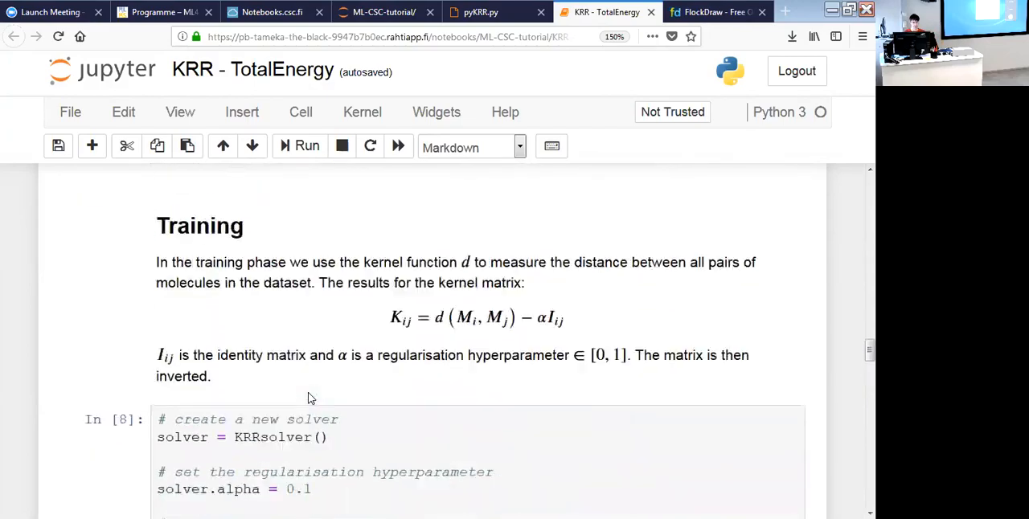
scroll(down, 3)
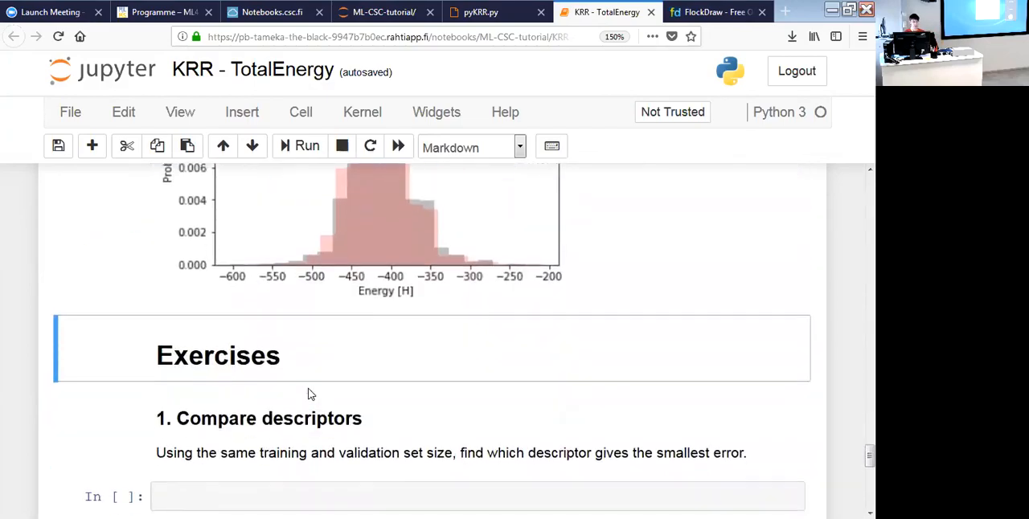
scroll(down, 3)
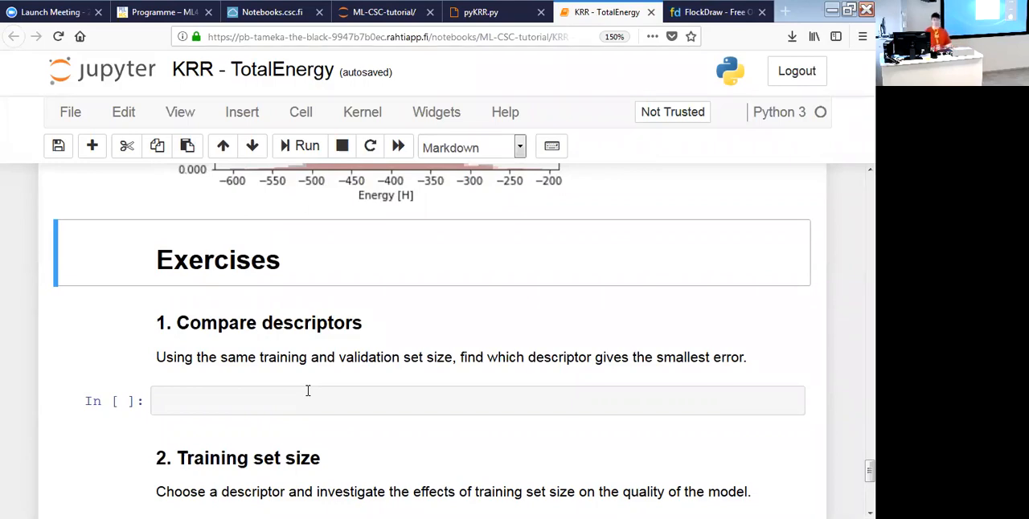
mouse_move(321, 373)
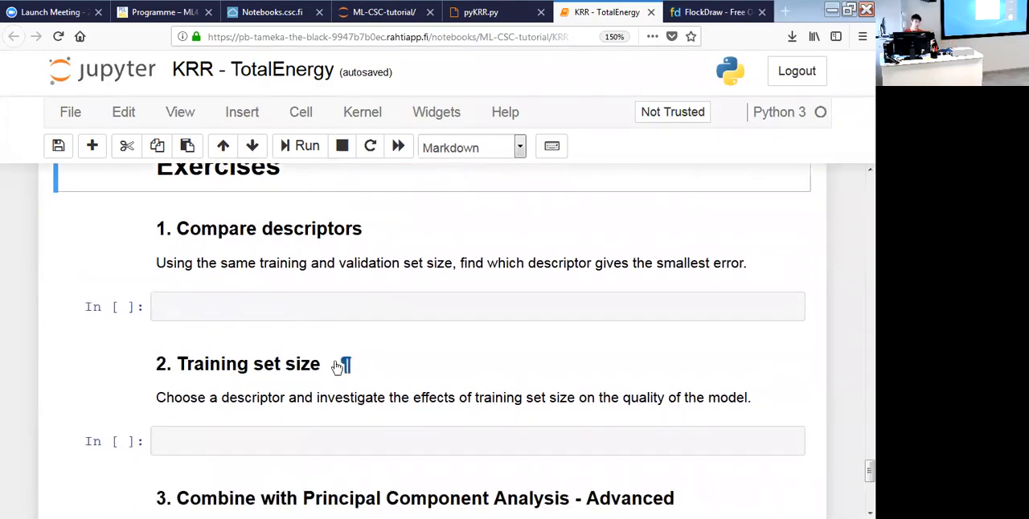
mouse_move(317, 338)
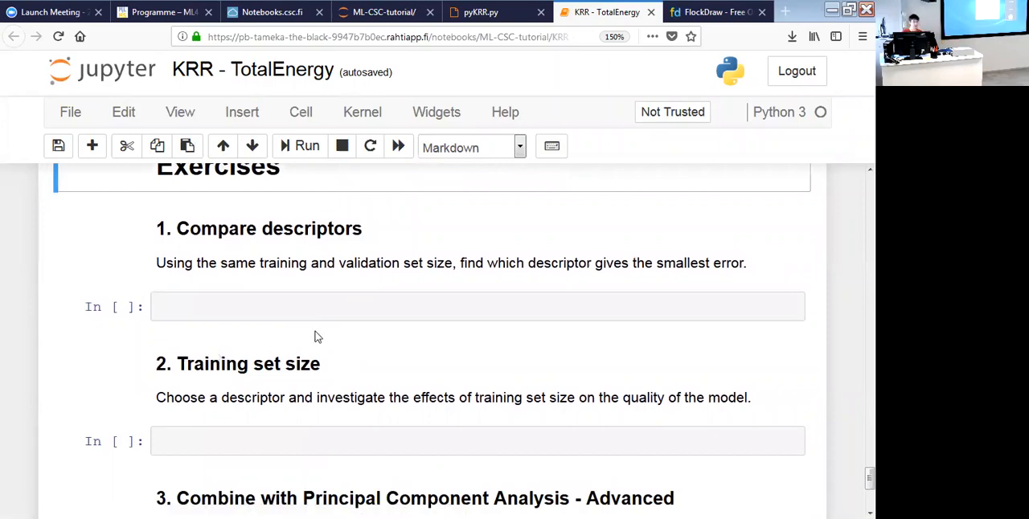
scroll(down, 3)
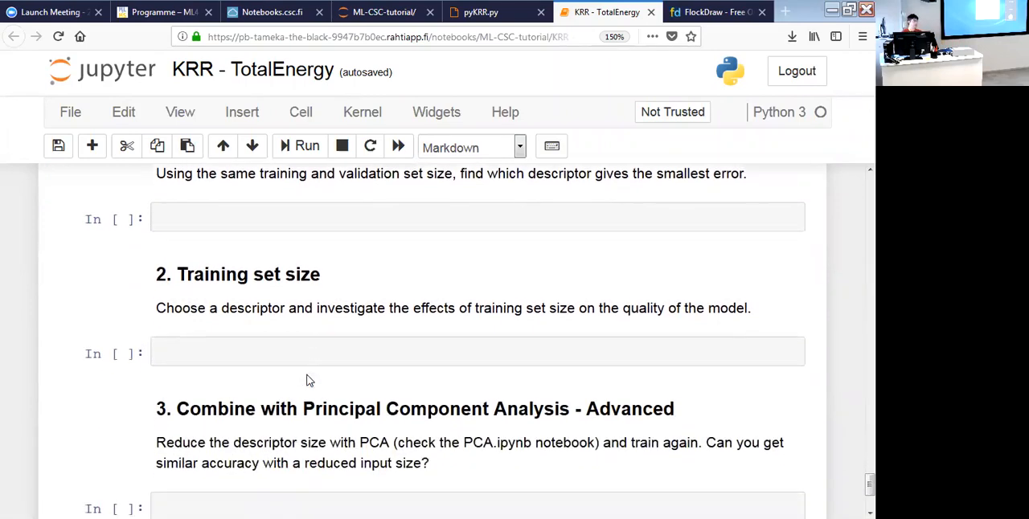
scroll(down, 3)
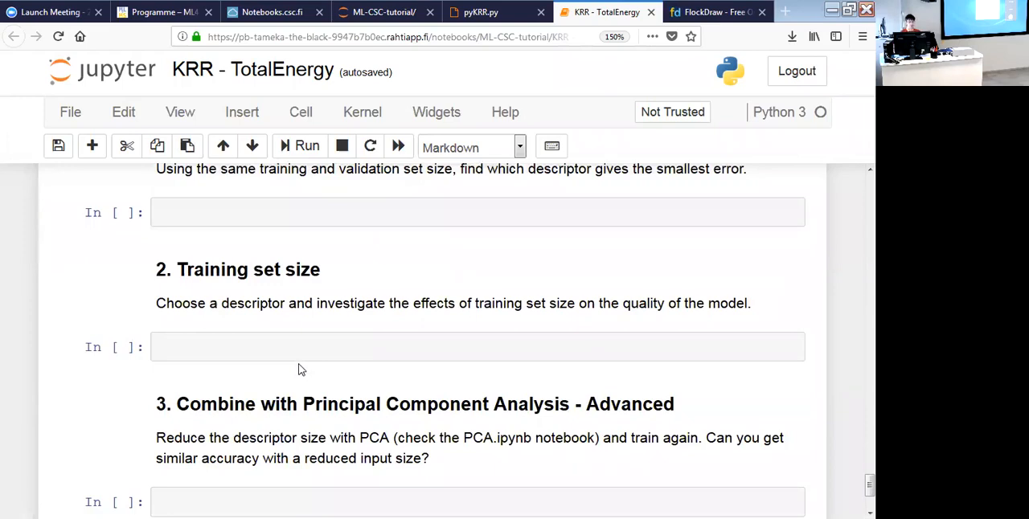
scroll(down, 3)
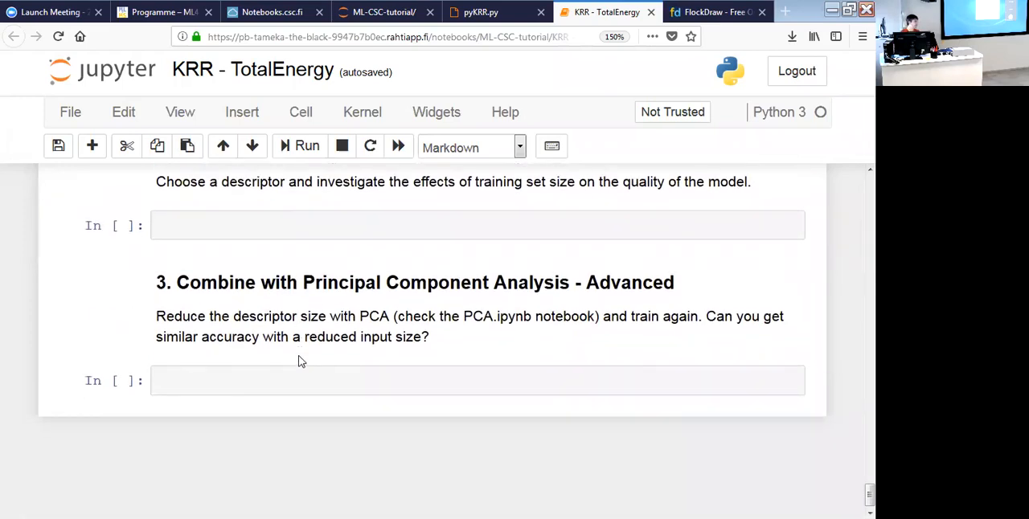
mouse_move(270, 417)
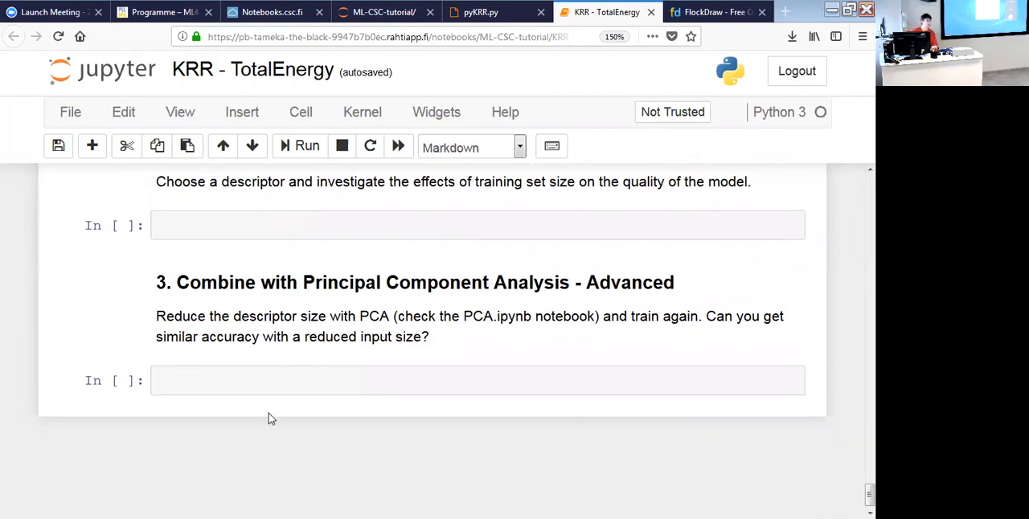
mouse_move(294, 372)
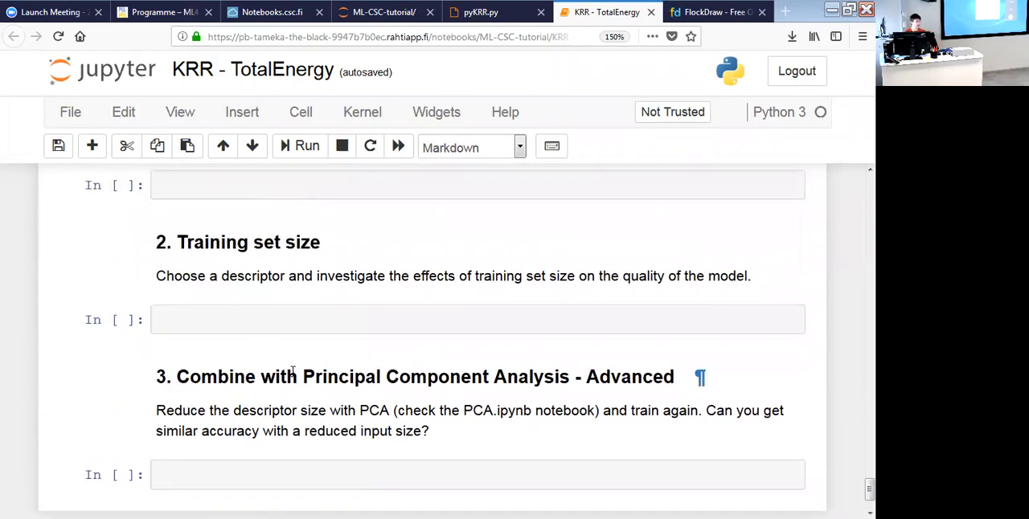
scroll(down, 3)
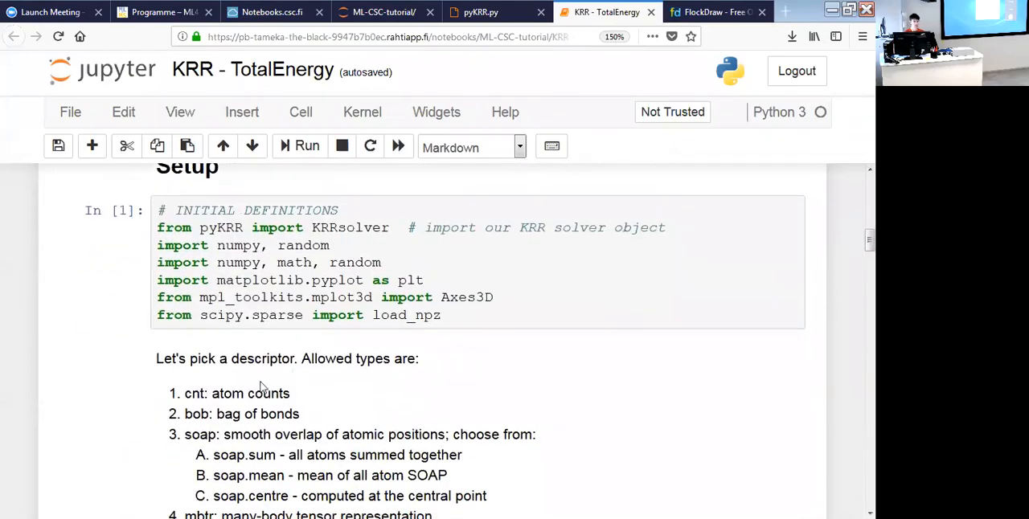
Change the descriptor TYPE to "soap.centre" in the descriptor cell.
scroll(down, 3)
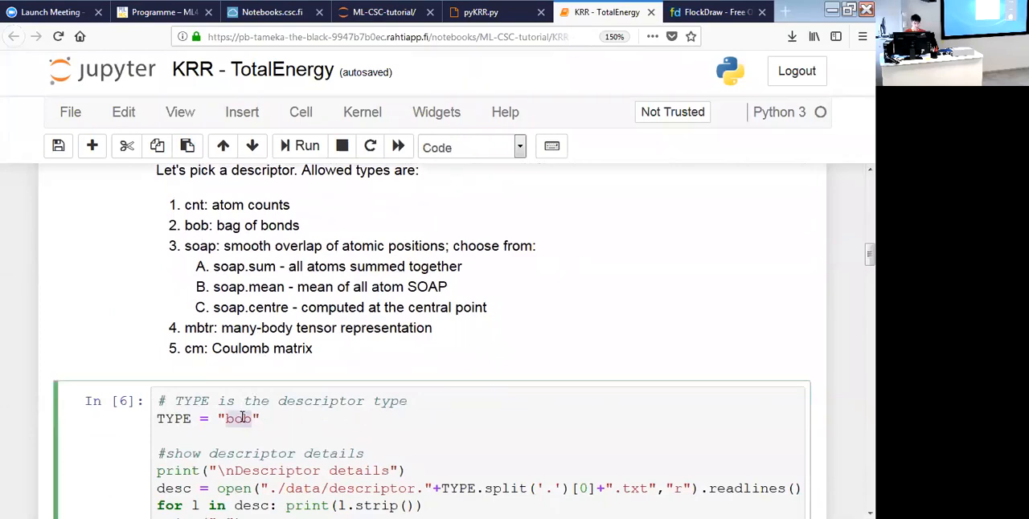
text(soap.)
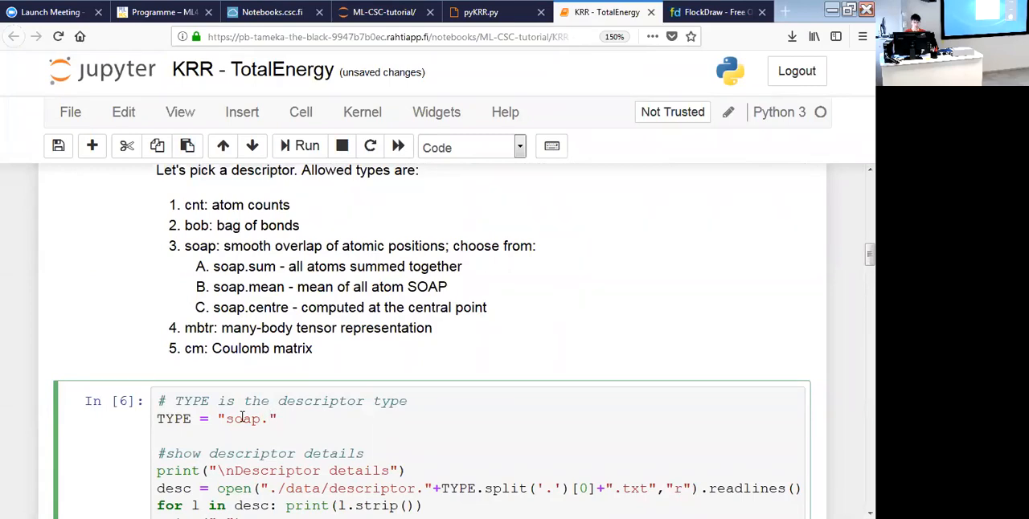
text(centre)
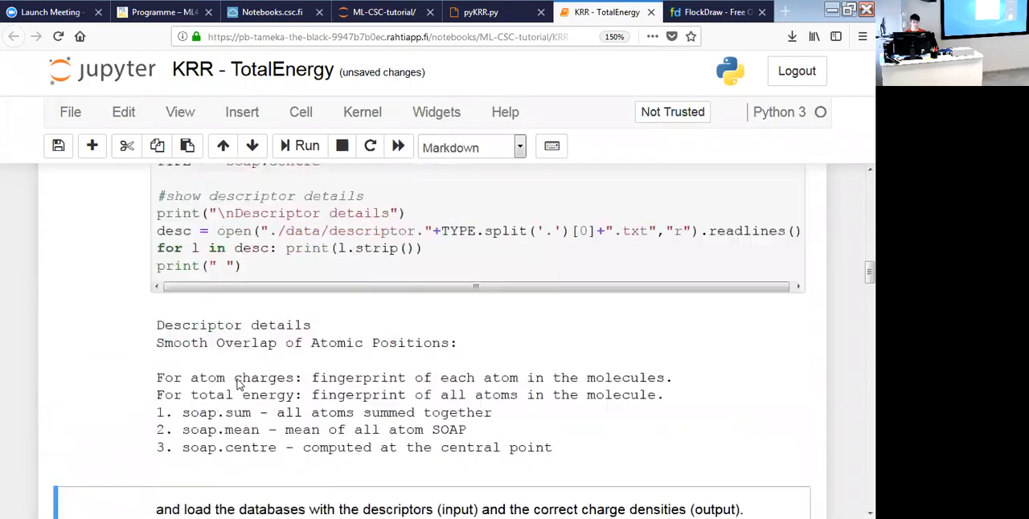
Rerun the data loading, solver and training cells down to the evaluation cell.
scroll(down, 3)
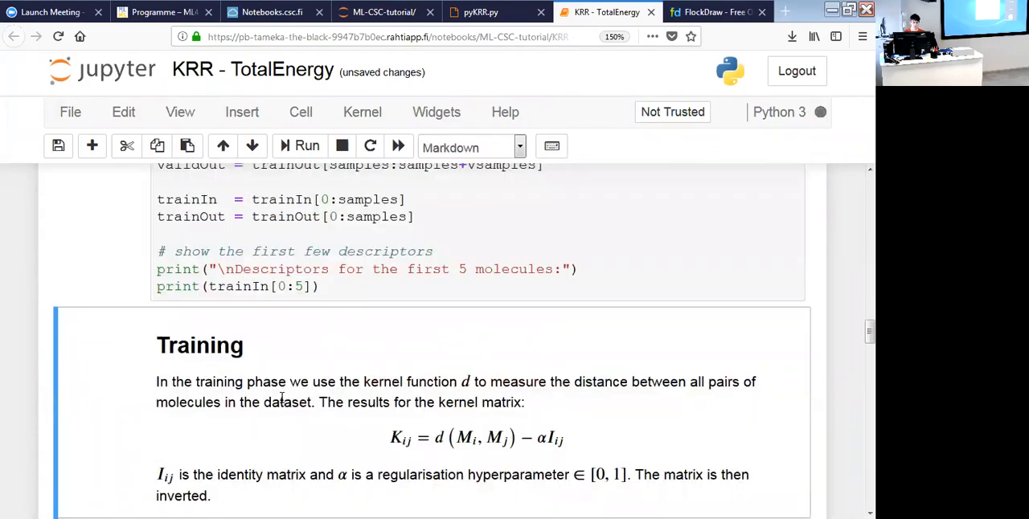
scroll(down, 3)
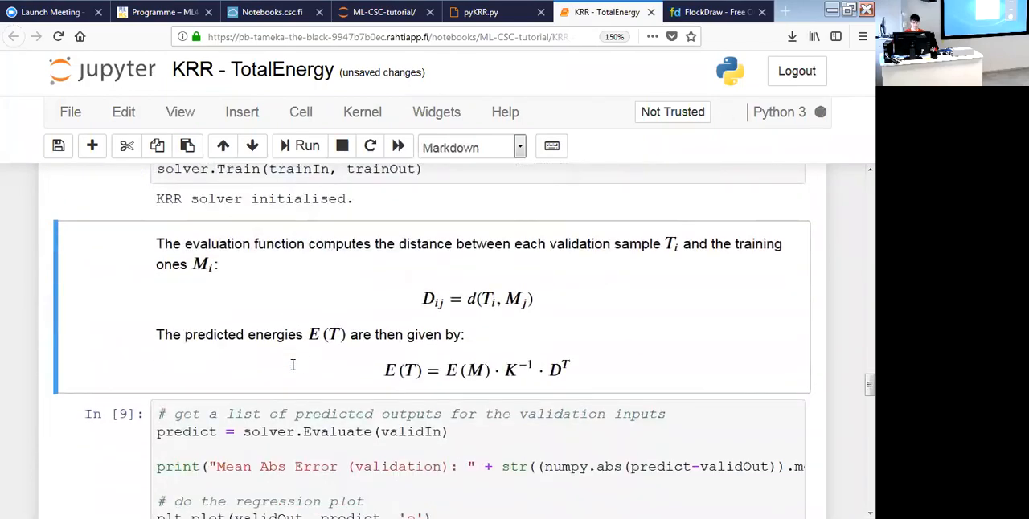
scroll(down, 3)
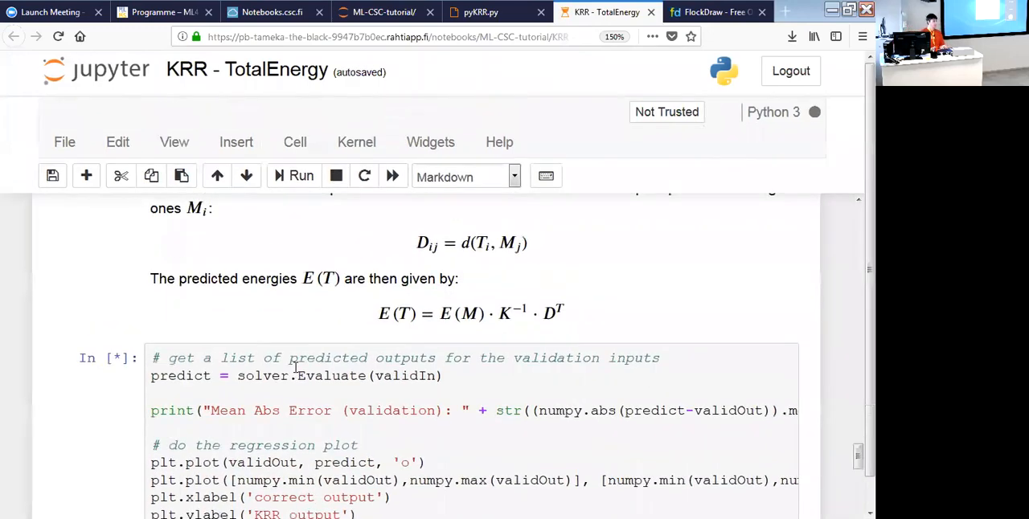
scroll(down, 3)
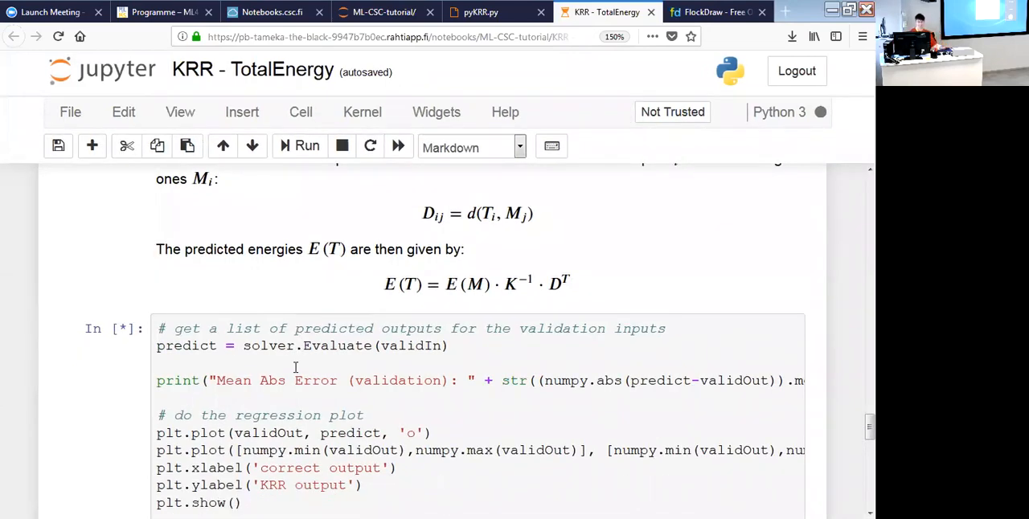
scroll(down, 3)
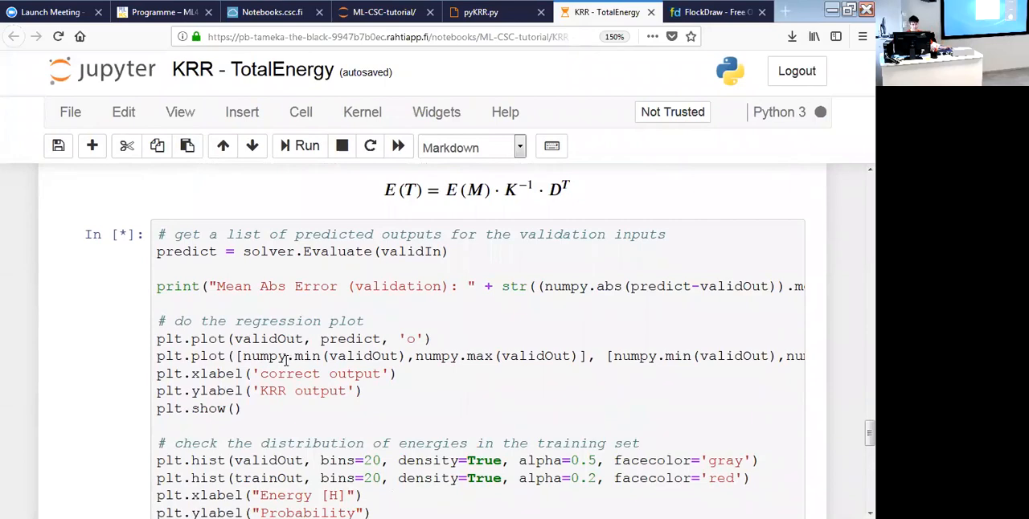
Run the soap.centre evaluation (validation error 32.96), then switch to the pyKRR.py source file.
click(299, 144)
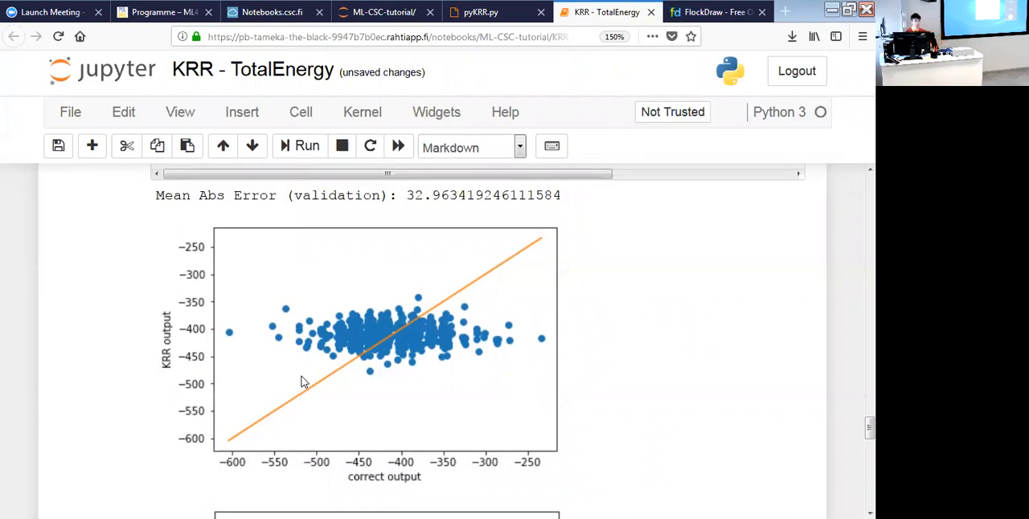
click(479, 13)
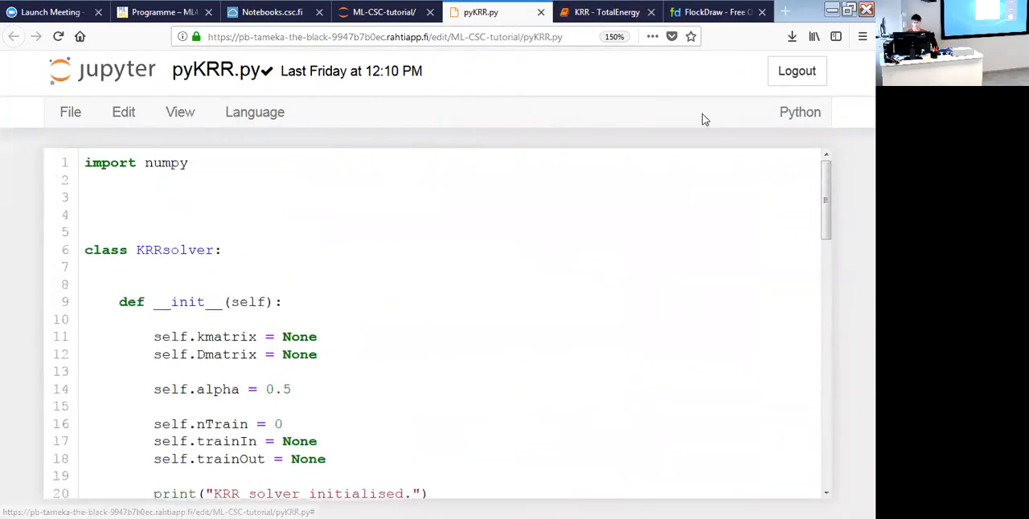
Close pyKRR.py and return to the ML-CSC-tutorial/data folder listing.
click(71, 112)
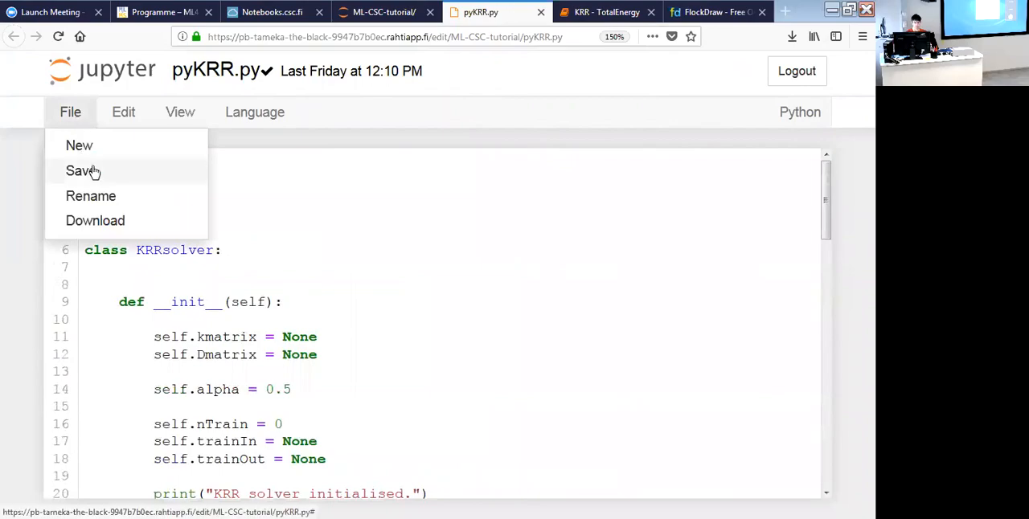
click(618, 13)
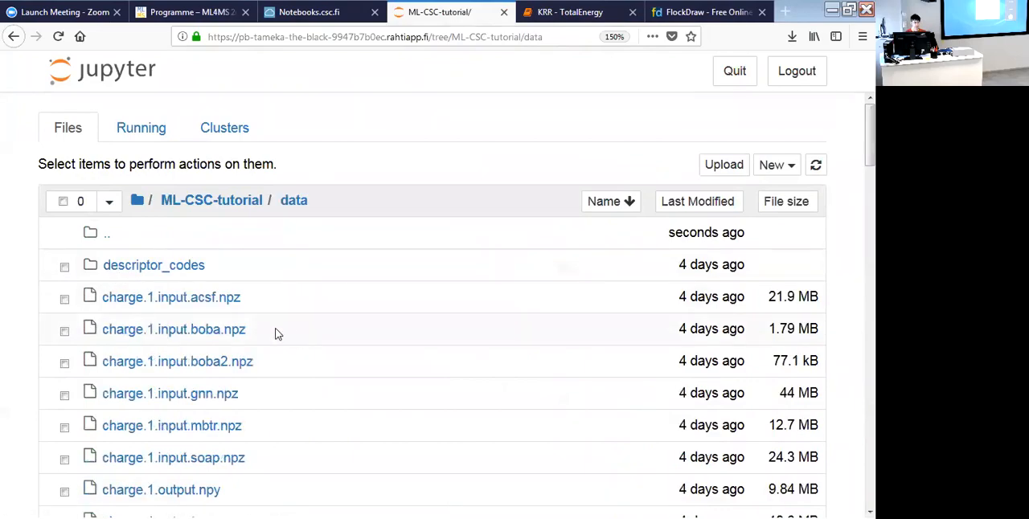
Open the structures.xyz dataset from the data folder listing.
scroll(down, 3)
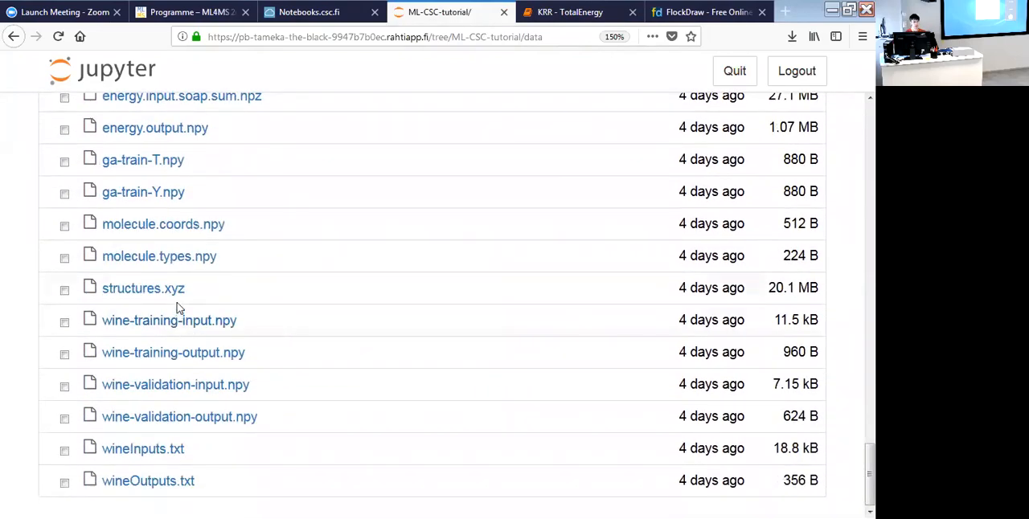
click(143, 287)
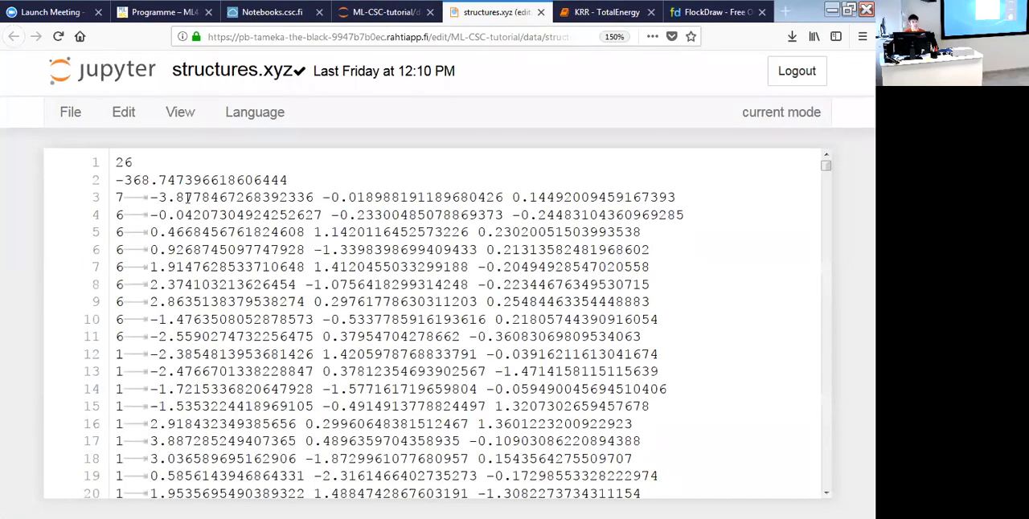
double_click(122, 162)
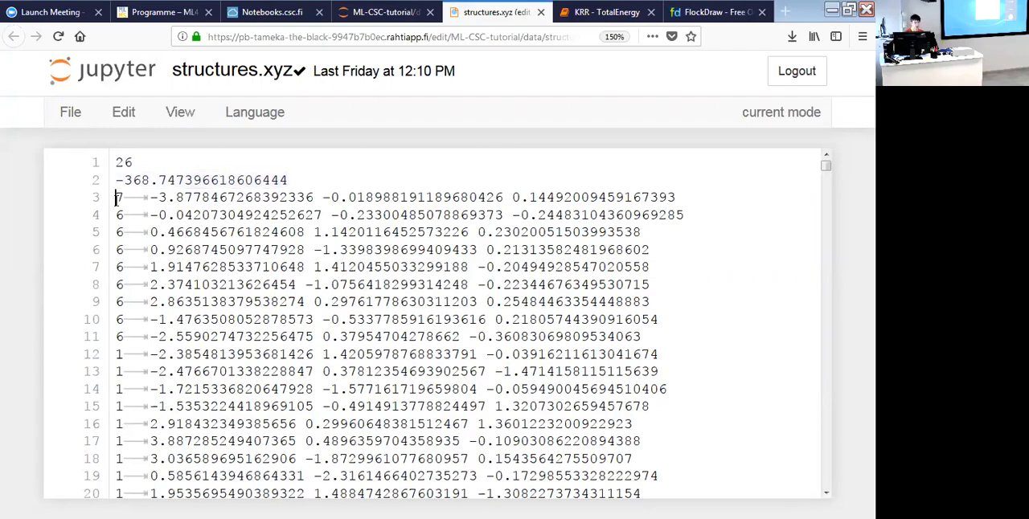
drag(116, 198, 640, 441)
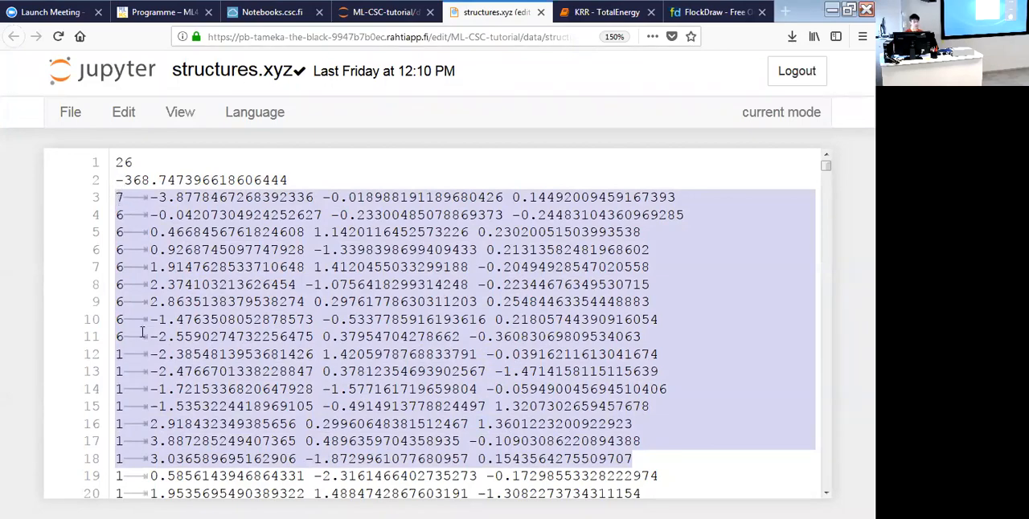
scroll(down, 3)
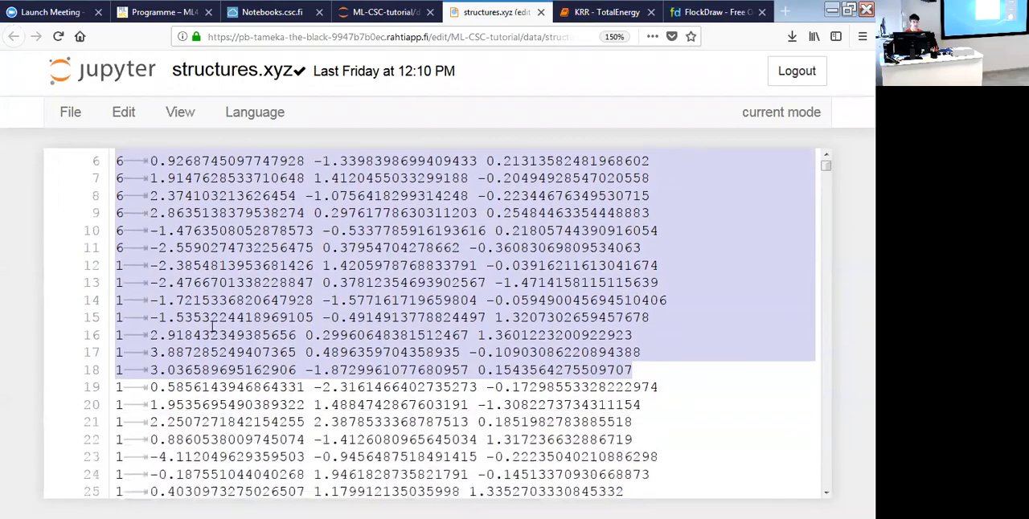
scroll(down, 3)
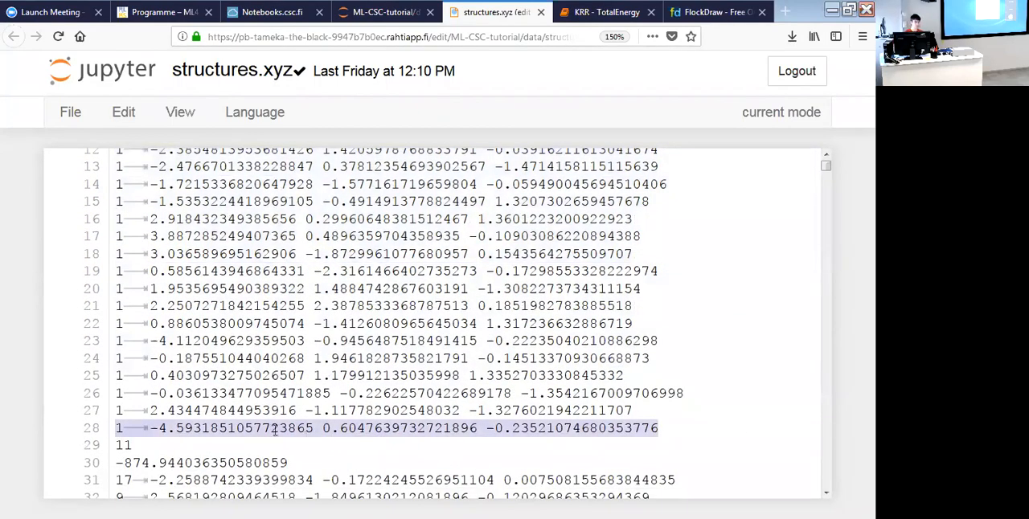
scroll(down, 3)
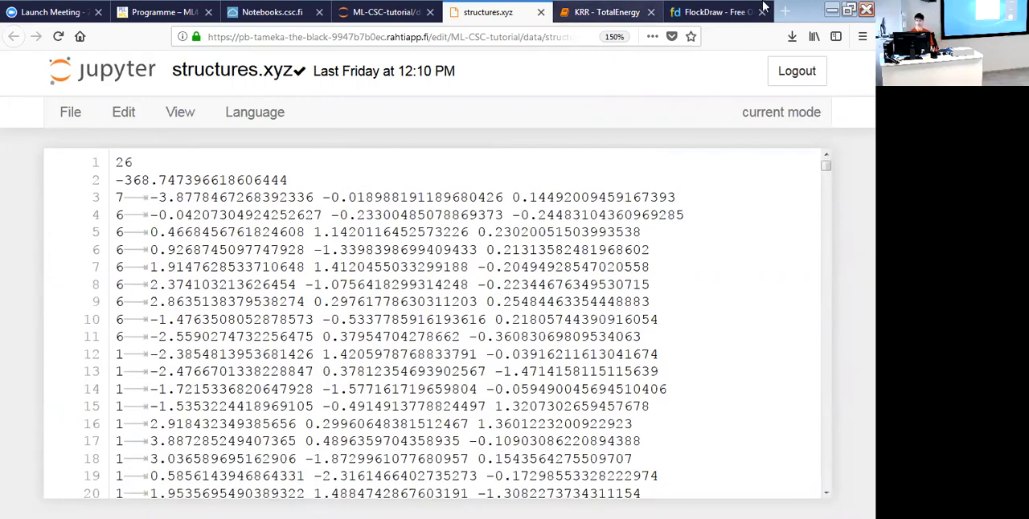
Close structures.xyz, return to KRR - TotalEnergy and acknowledge the Kernel Restarting notice.
click(13, 37)
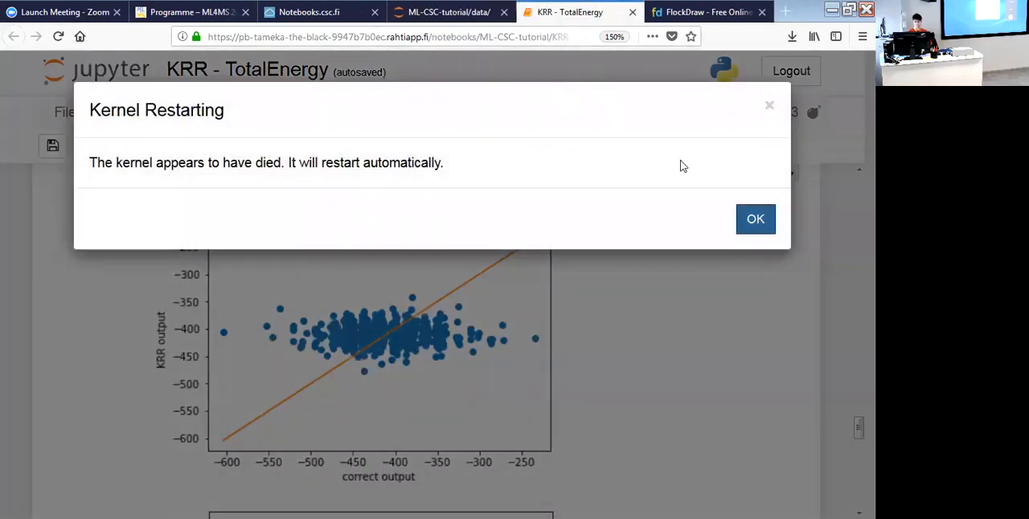
click(756, 218)
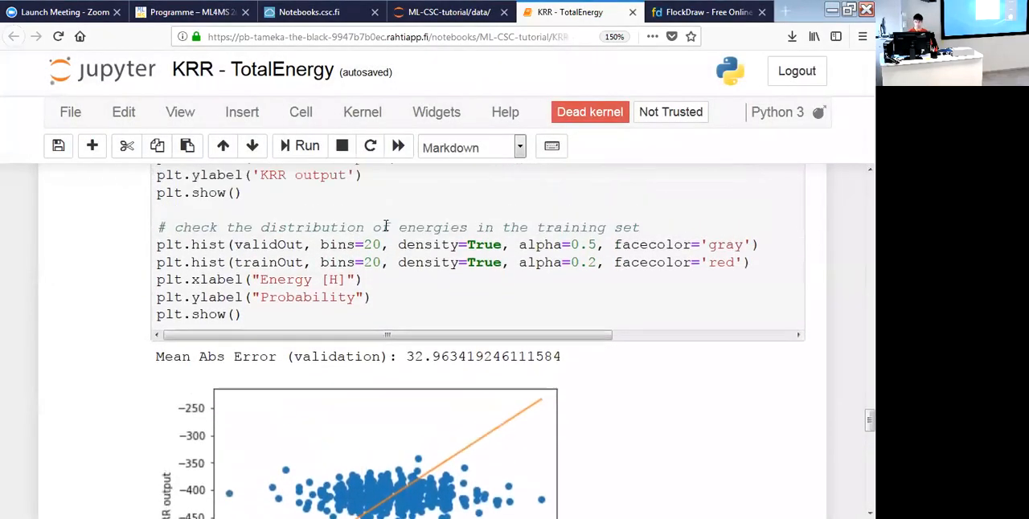